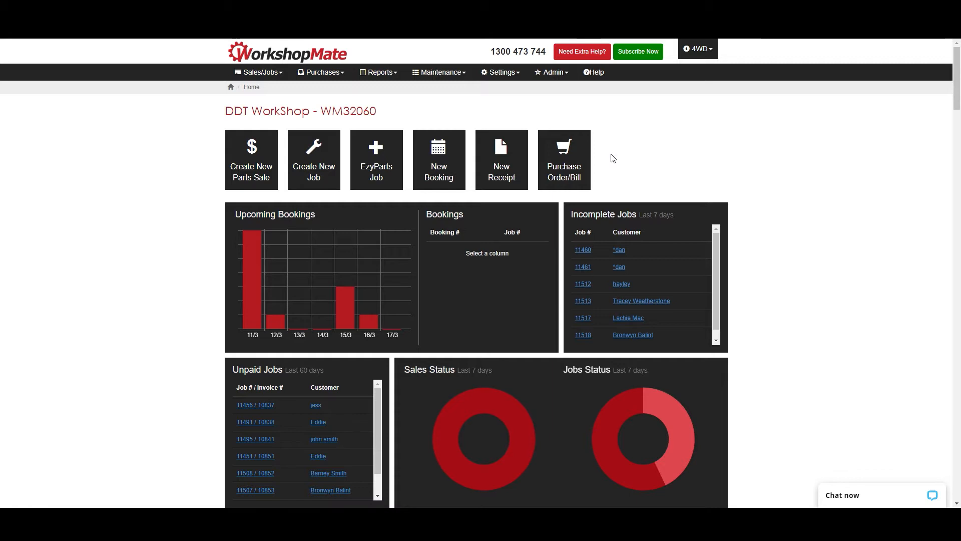
mouse_move(605, 187)
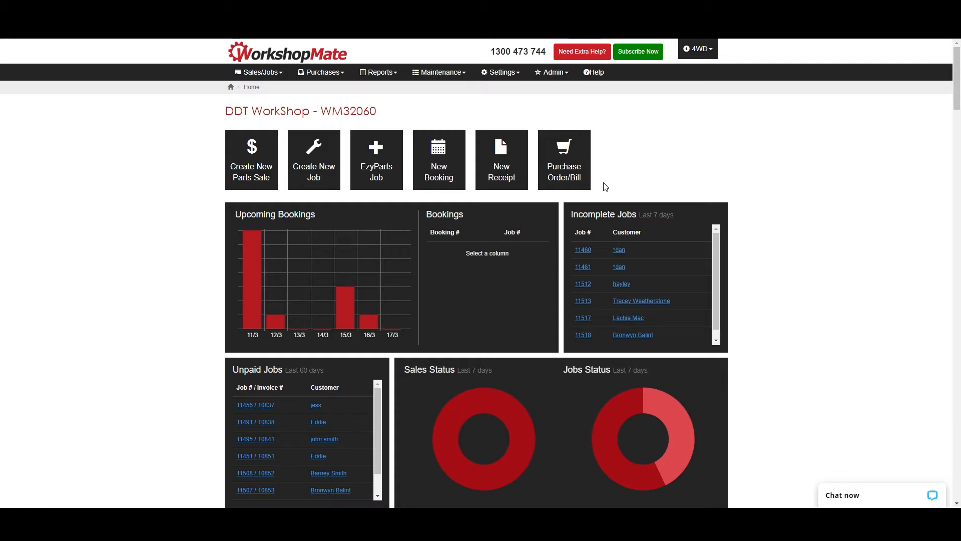
mouse_move(301, 199)
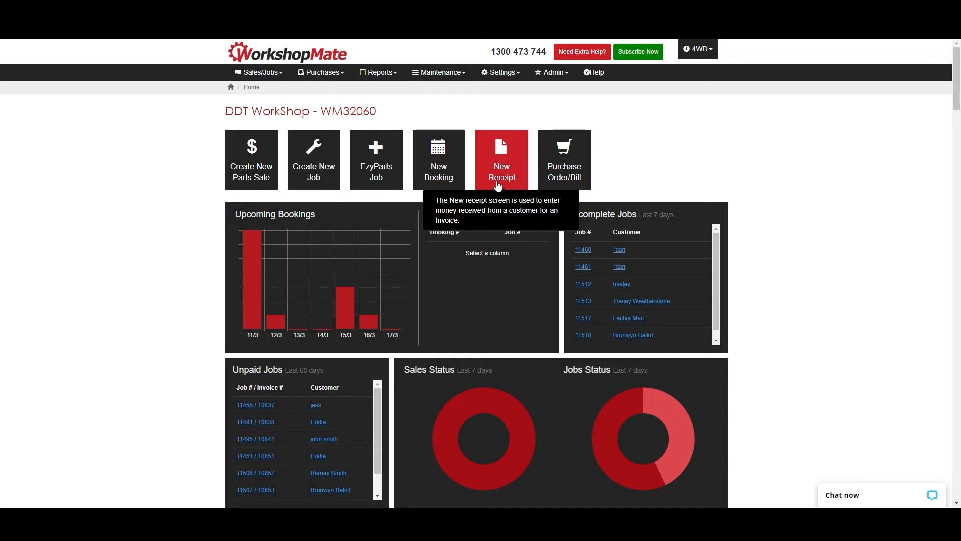
mouse_move(562, 159)
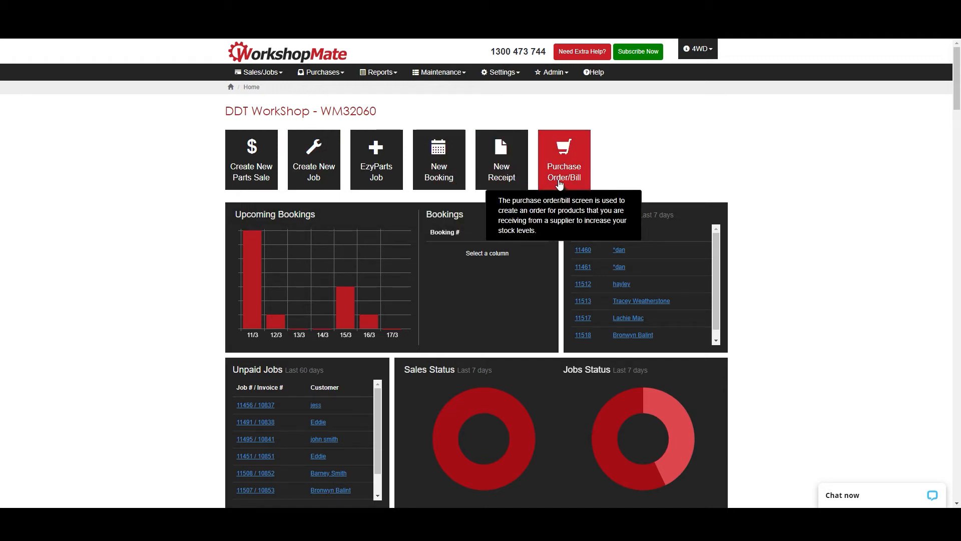
mouse_move(395, 207)
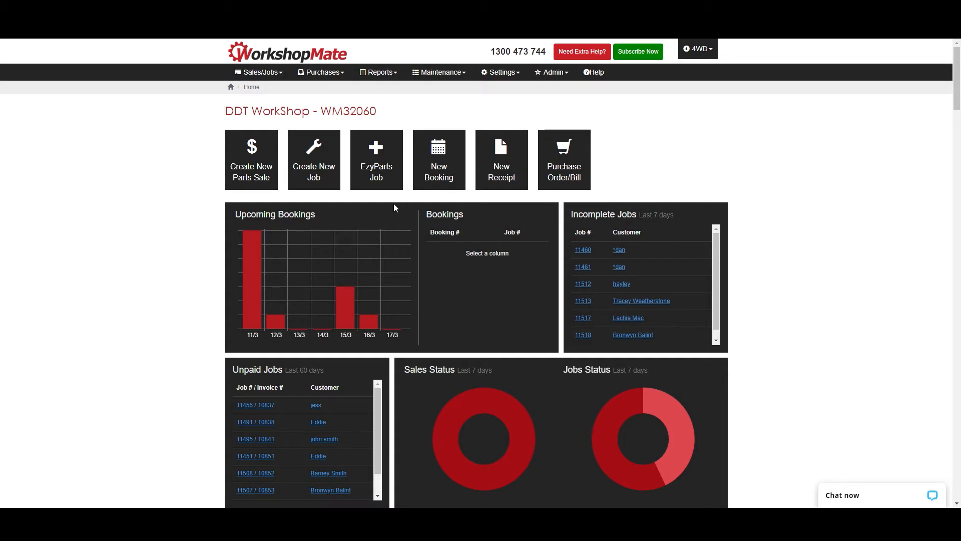
mouse_move(317, 223)
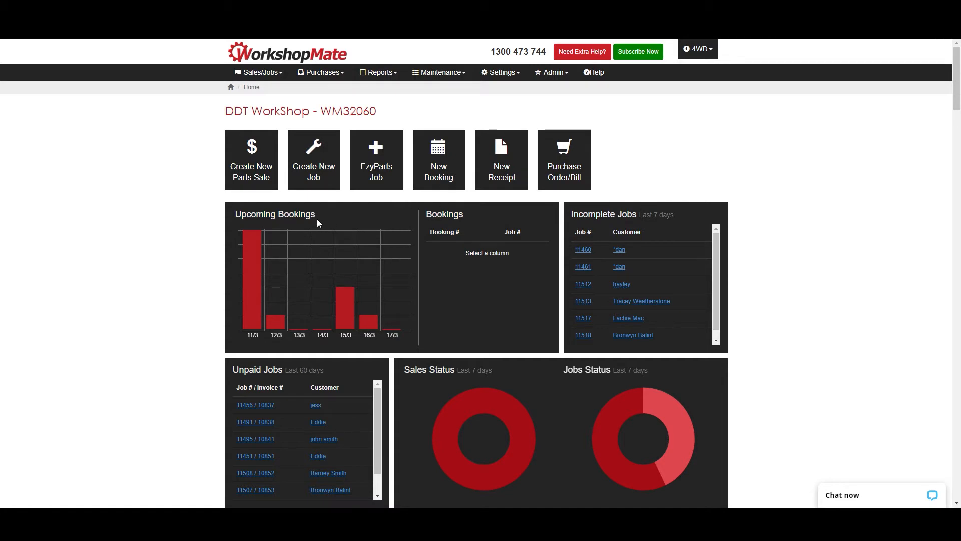
mouse_move(252, 242)
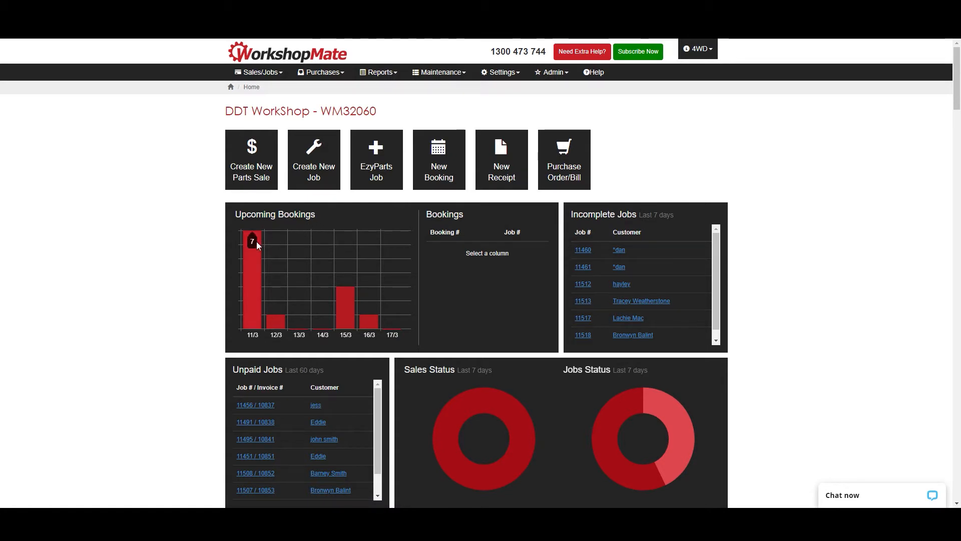
mouse_move(383, 374)
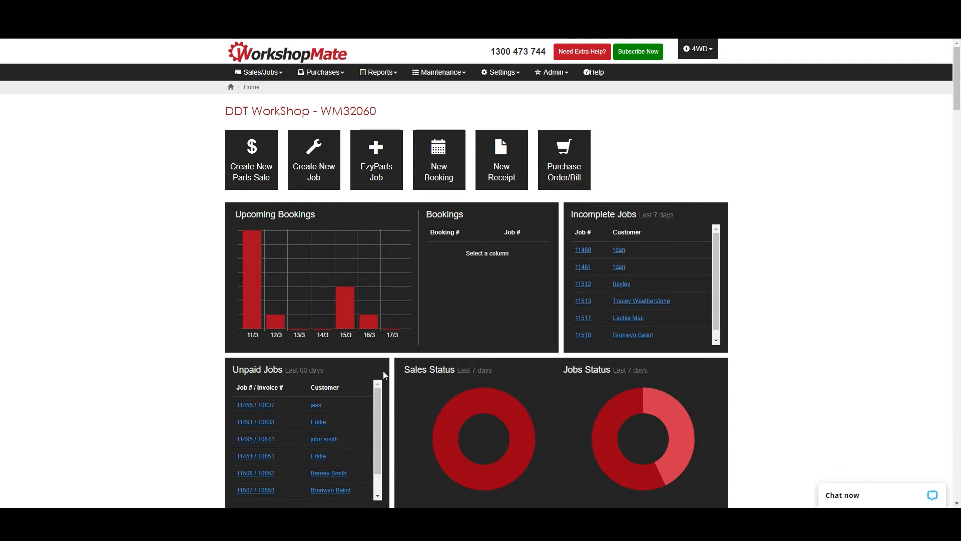
mouse_move(451, 430)
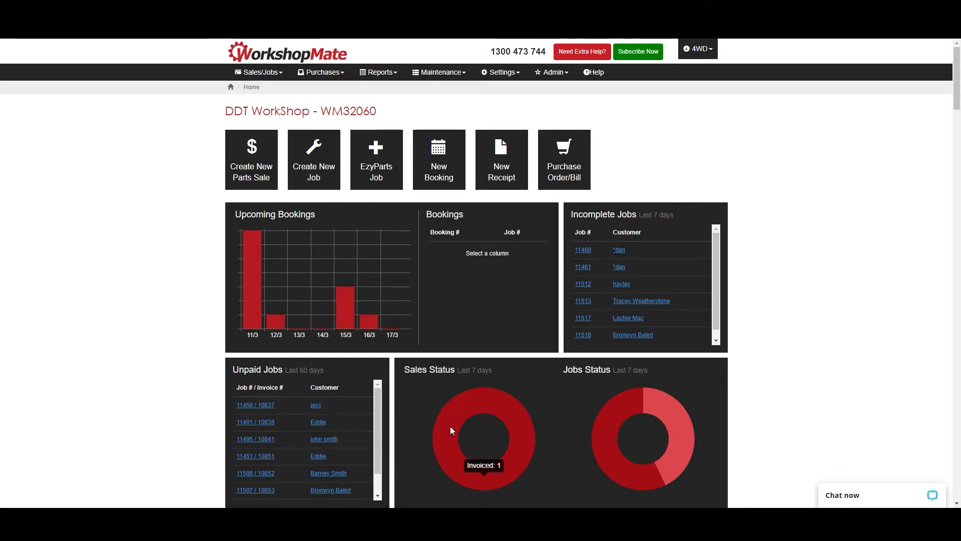
mouse_move(591, 272)
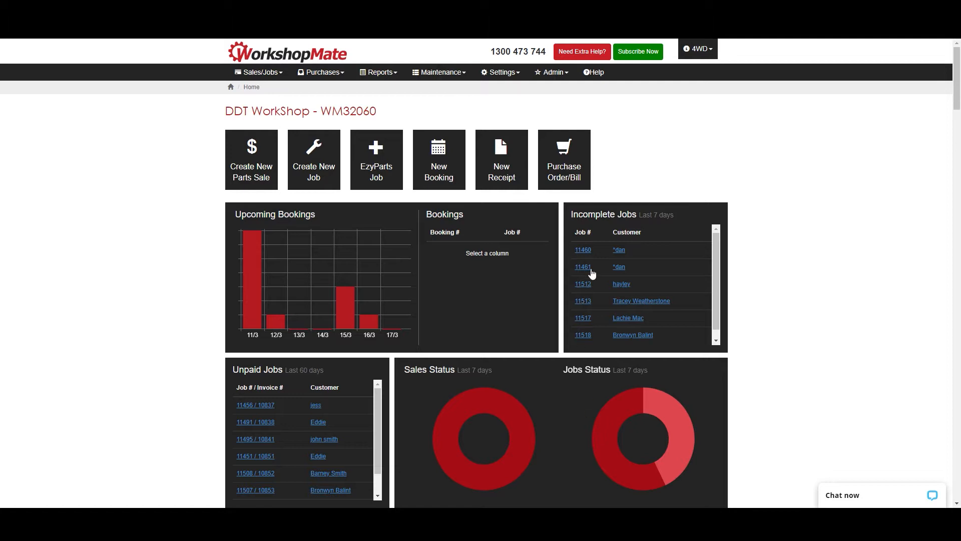
mouse_move(352, 200)
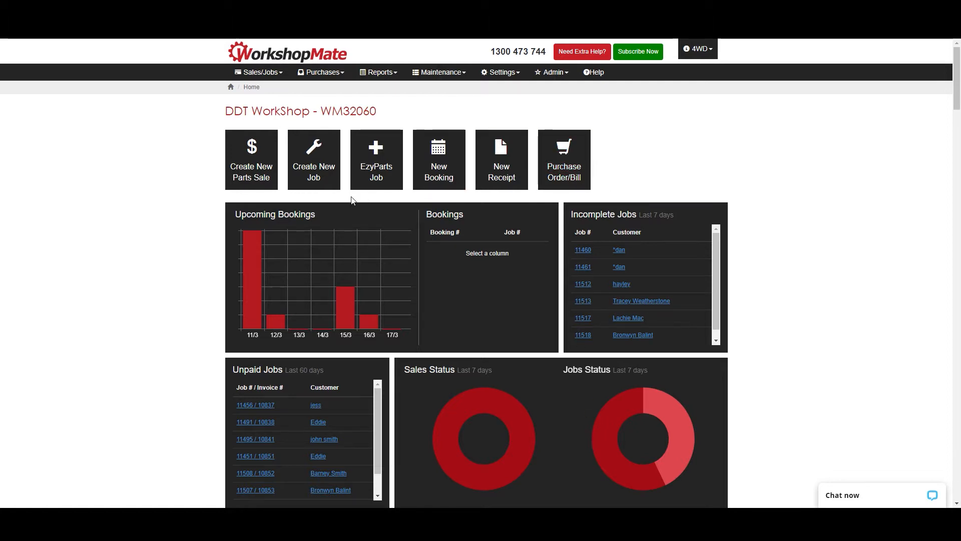
Start a new job quote and bring up the Add New Customer form
left_click(314, 159)
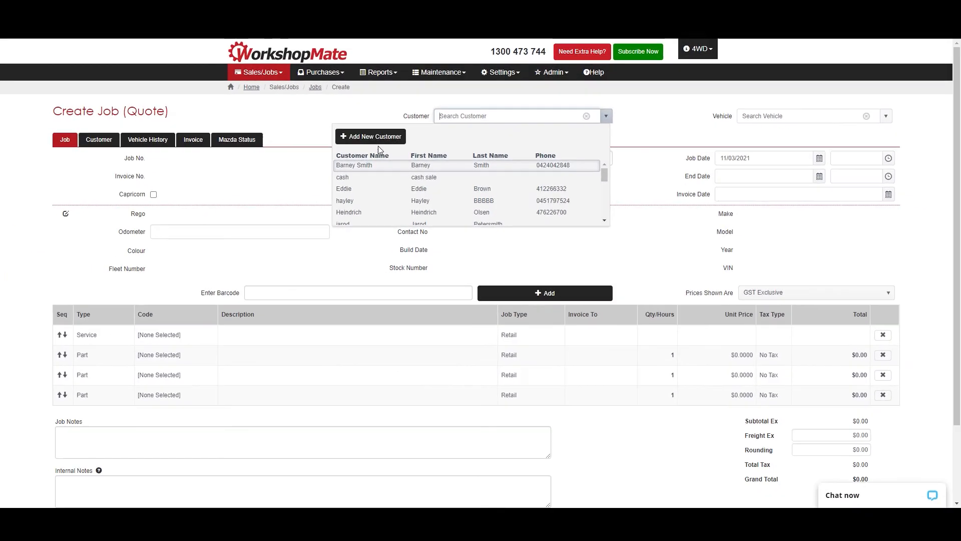
left_click(370, 136)
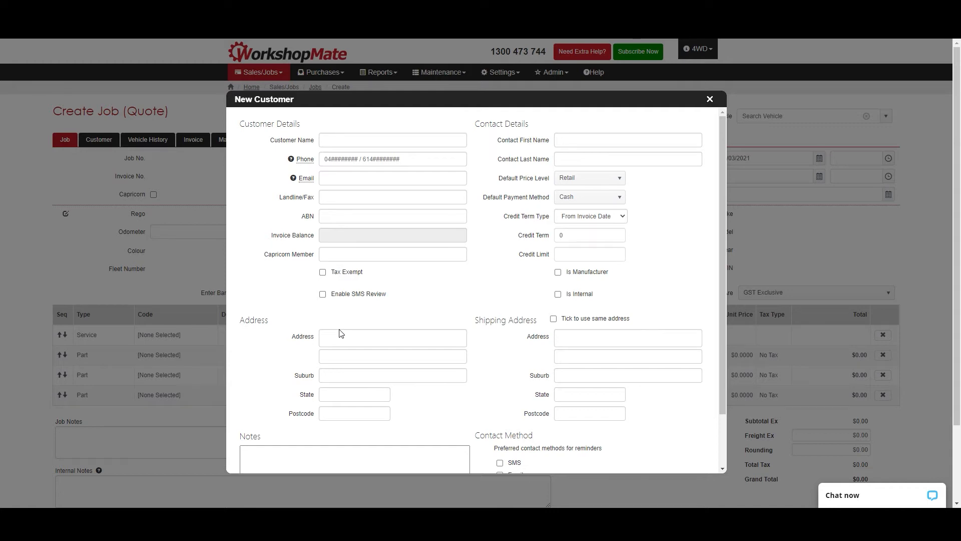
type("190")
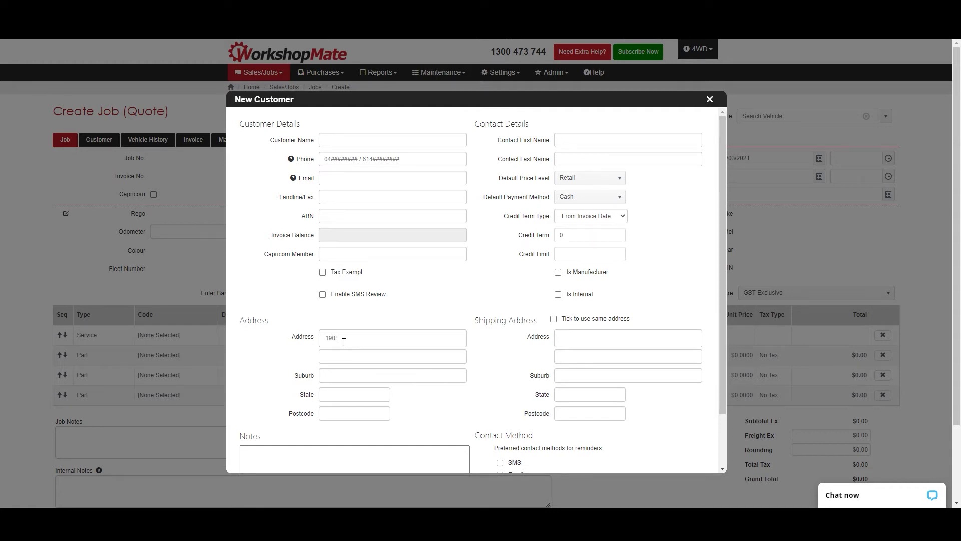
type("190")
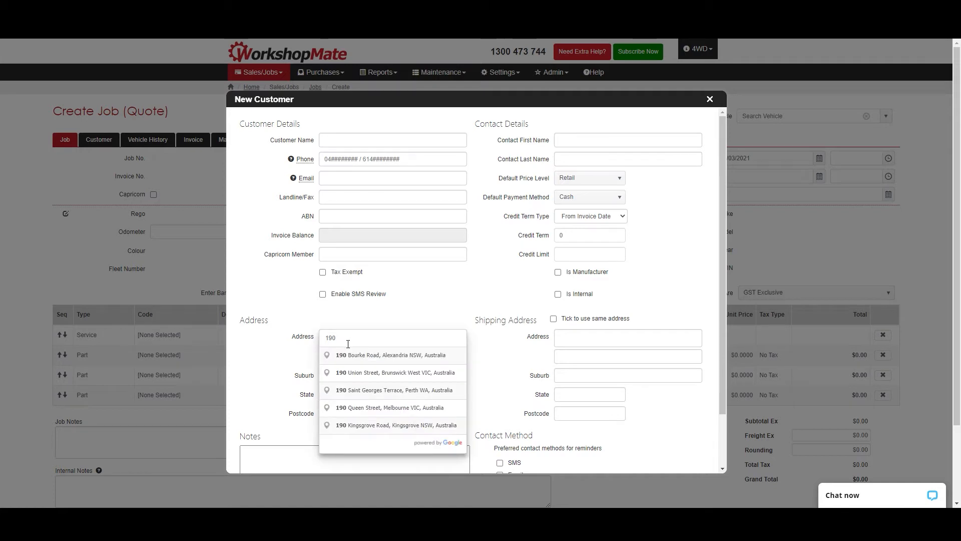
mouse_move(371, 357)
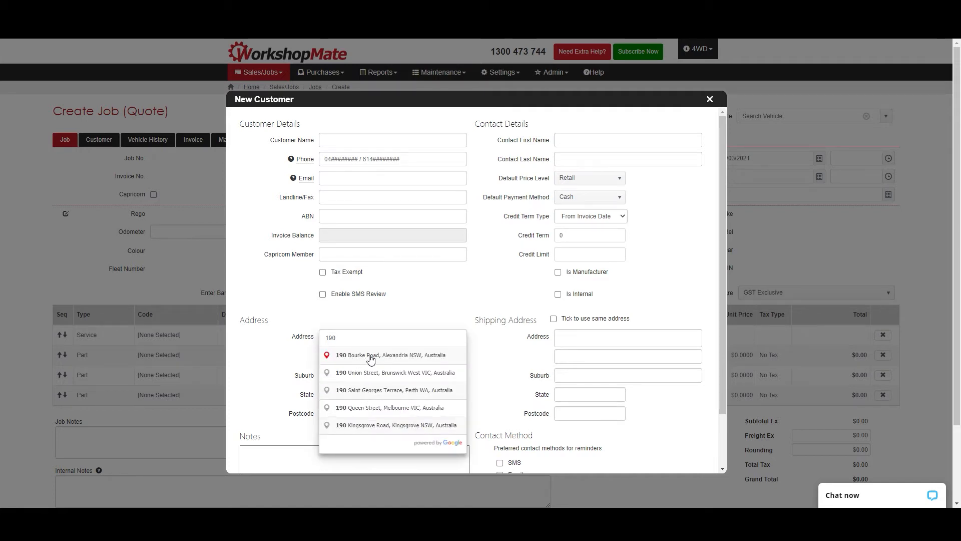
left_click(370, 354)
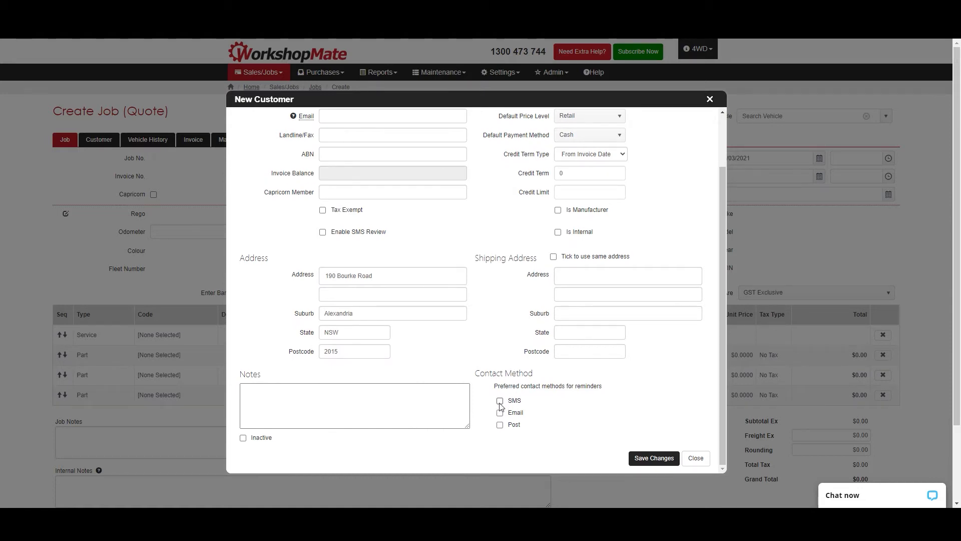
left_click(499, 412)
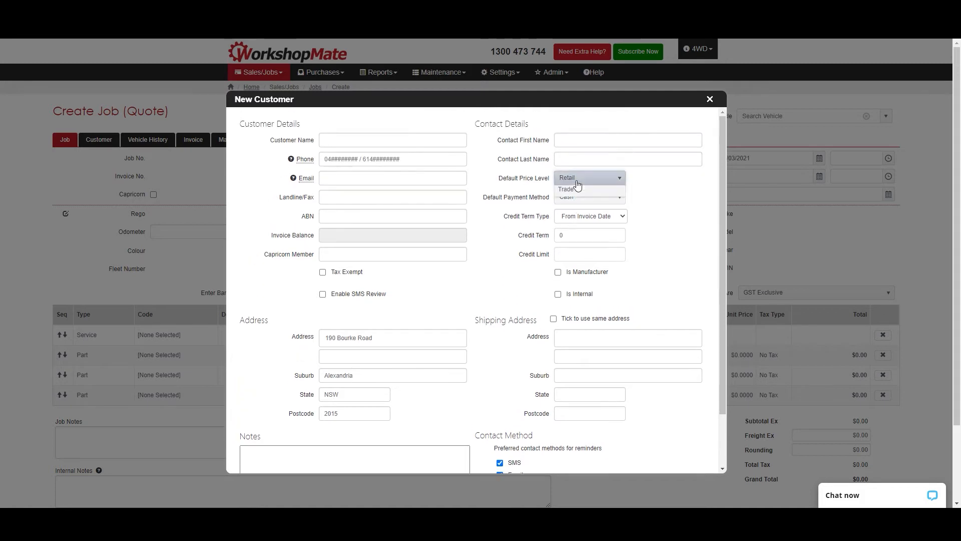
left_click(589, 178)
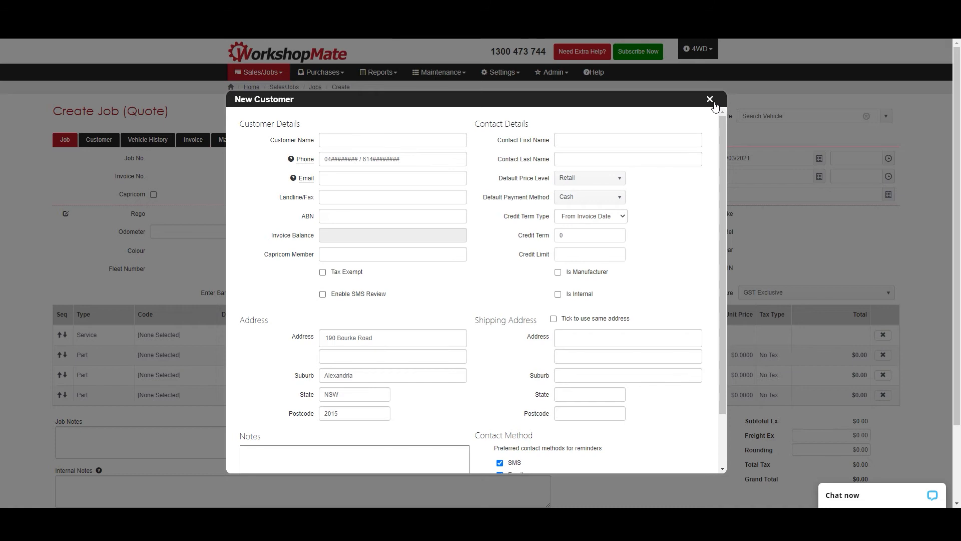
left_click(709, 99)
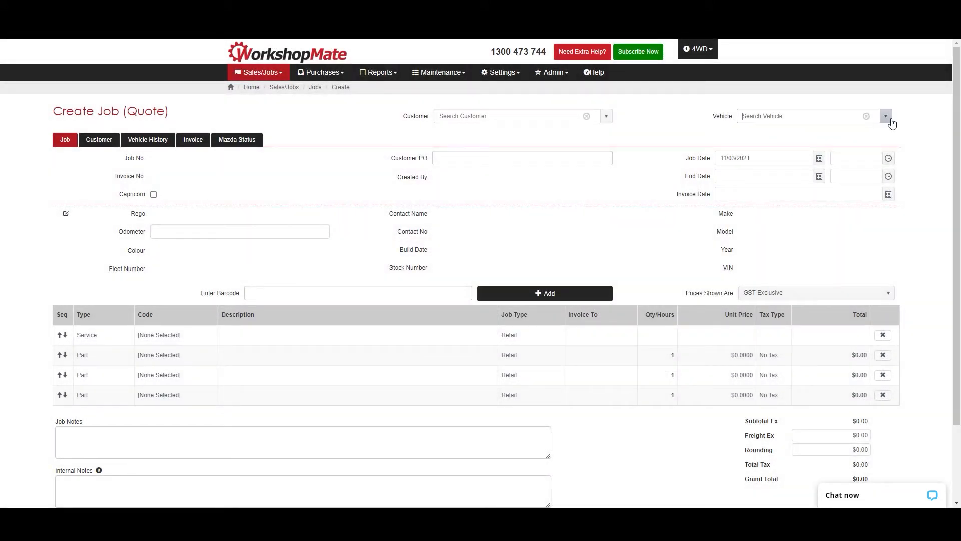
Select Eddie's Ford Focus as the job vehicle, filling customer, rego and 12,521 odometer
left_click(885, 116)
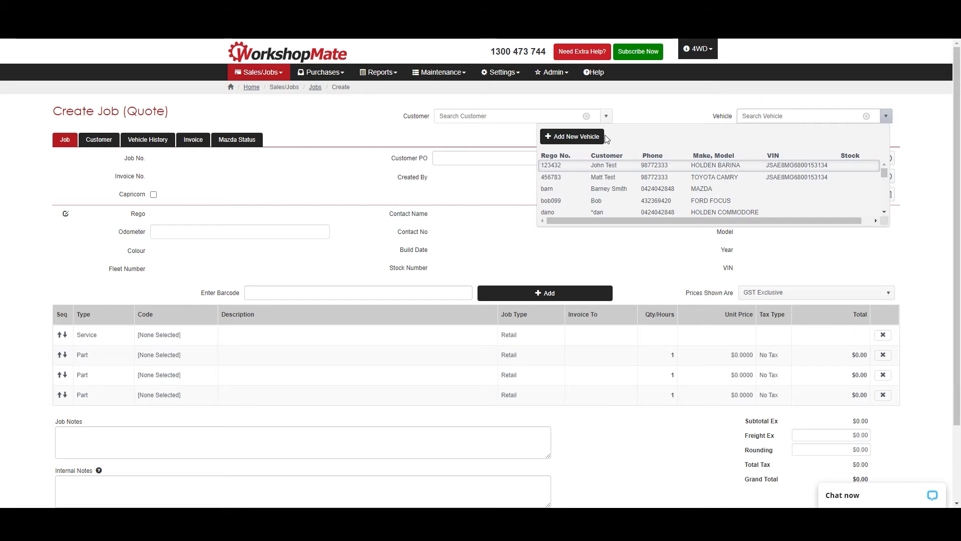
left_click(570, 136)
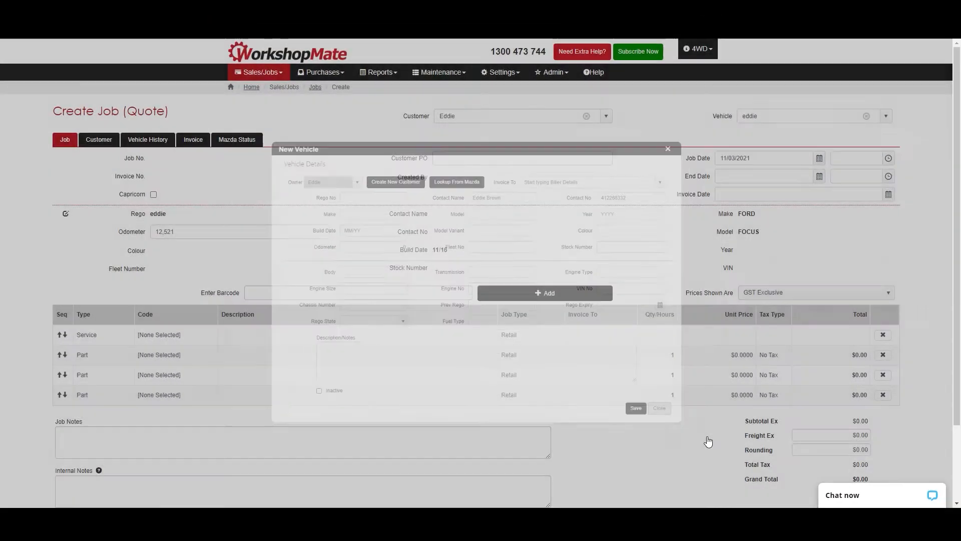
left_click(659, 407)
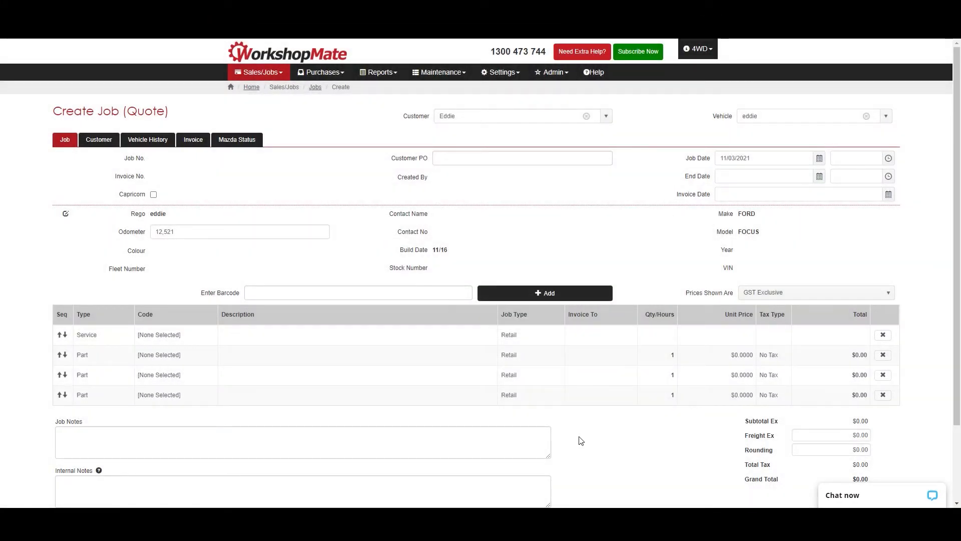
mouse_move(110, 336)
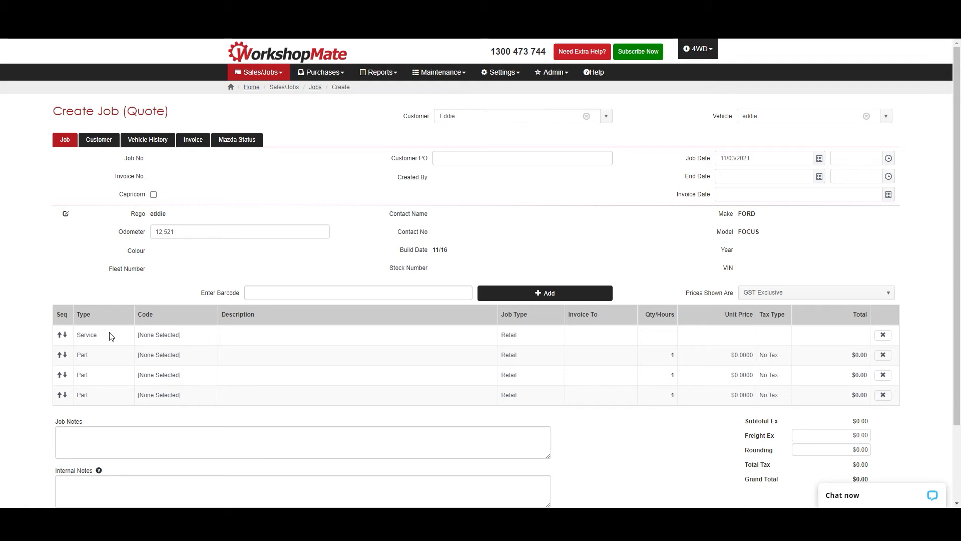
Add a Service line with the 150000 service code, bringing in its parts for $2,867.50
left_click(102, 335)
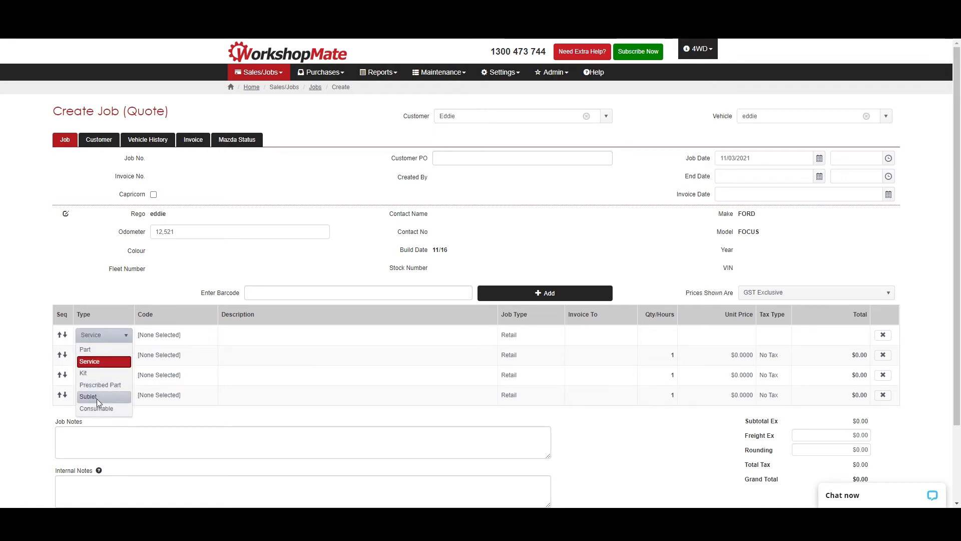
mouse_move(89, 361)
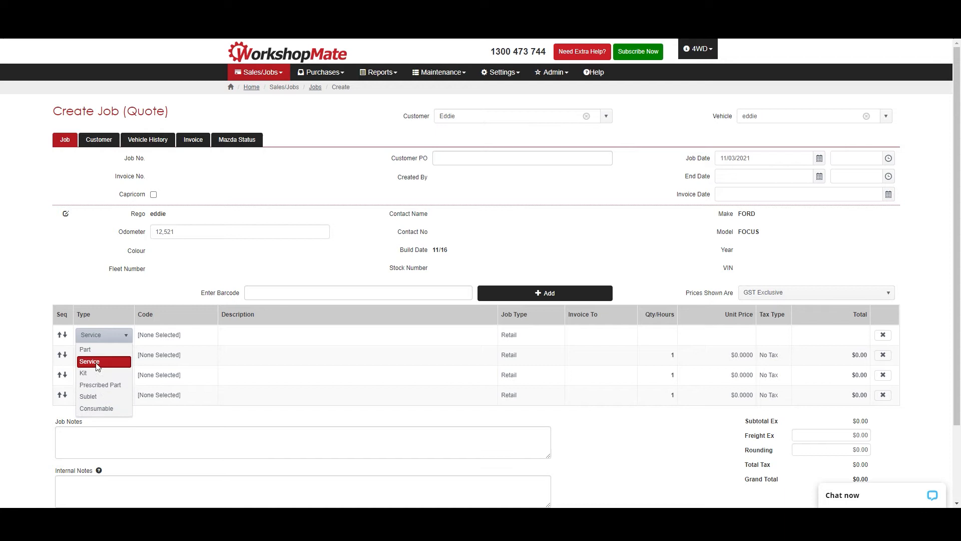
mouse_move(86, 349)
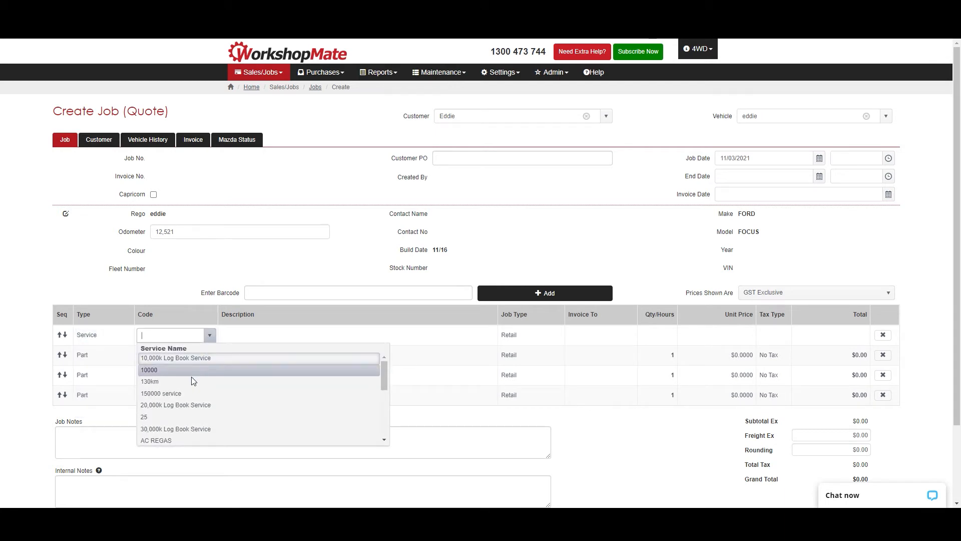
left_click(161, 392)
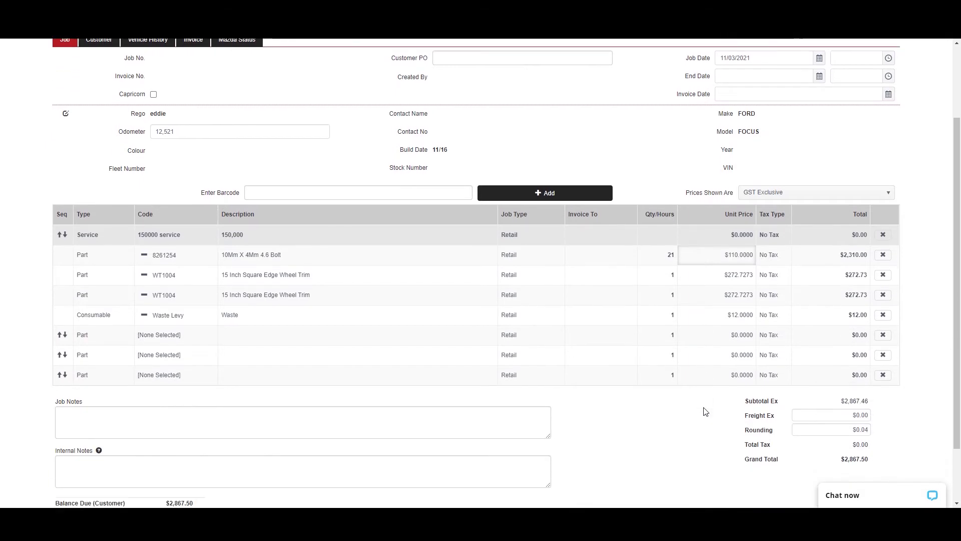
scroll("down", 3)
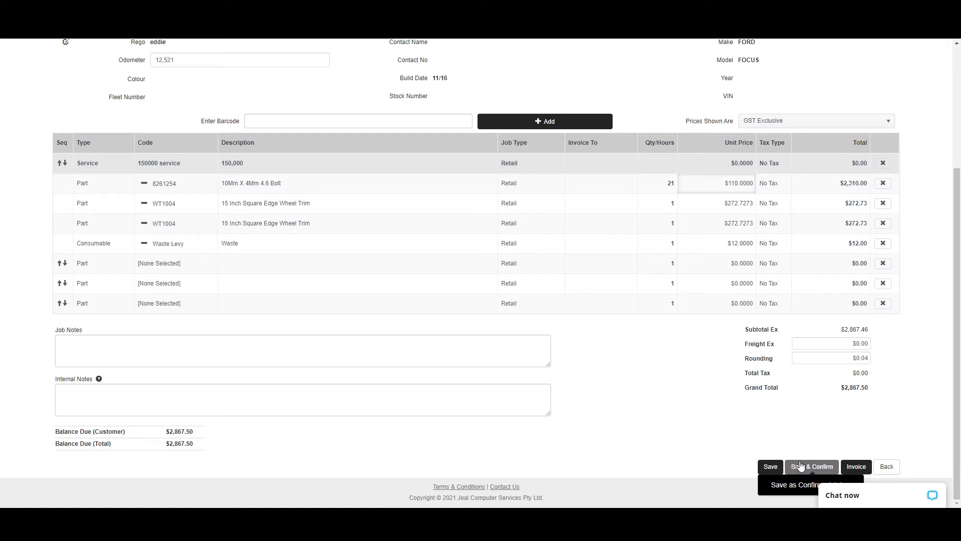
mouse_move(855, 466)
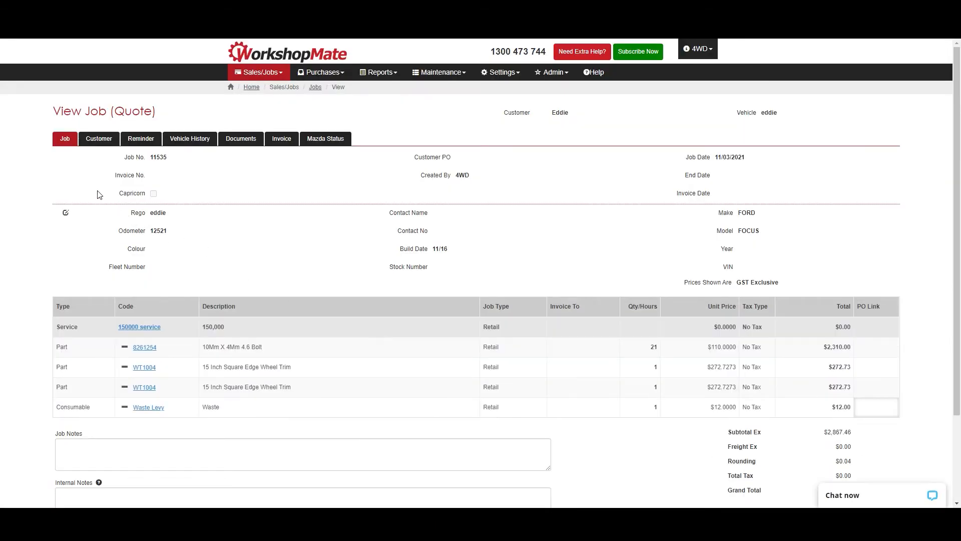
mouse_move(140, 138)
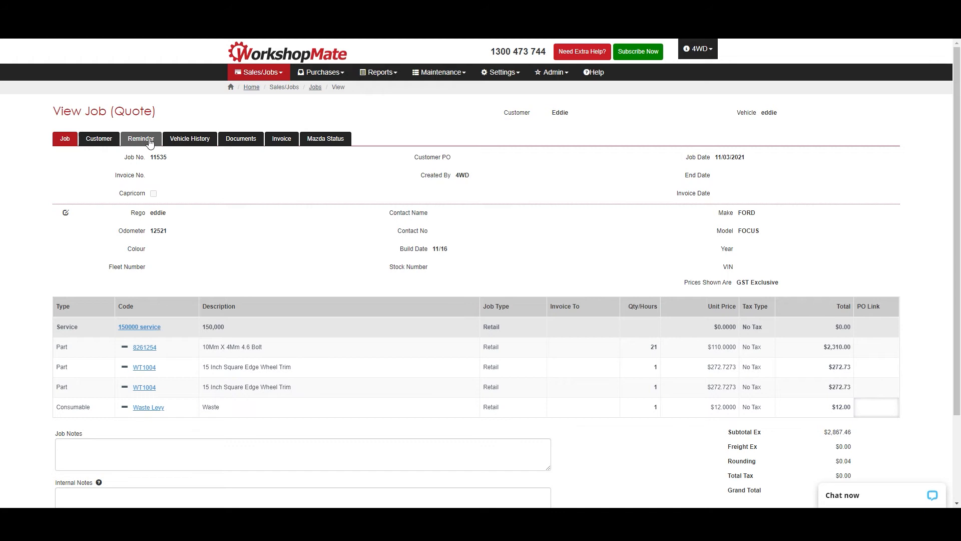
left_click(190, 138)
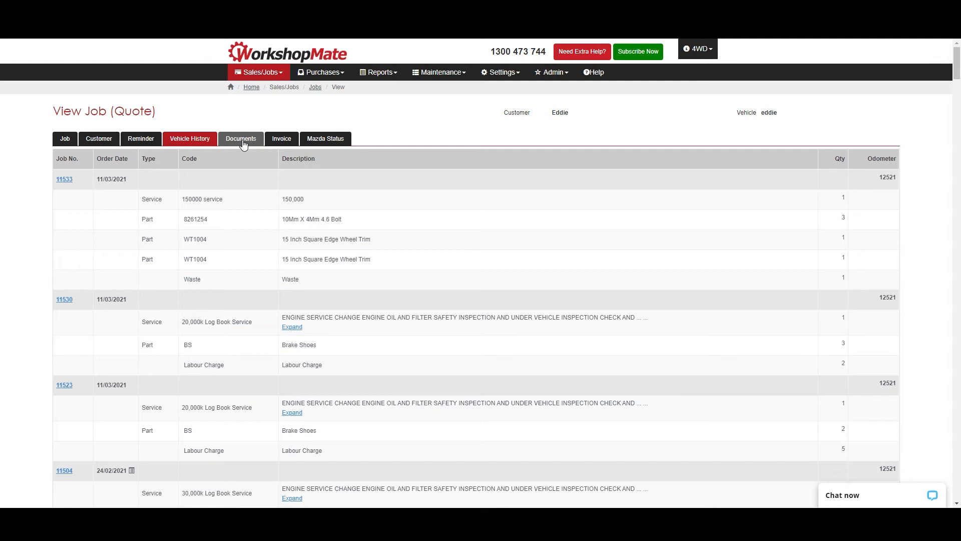
left_click(241, 138)
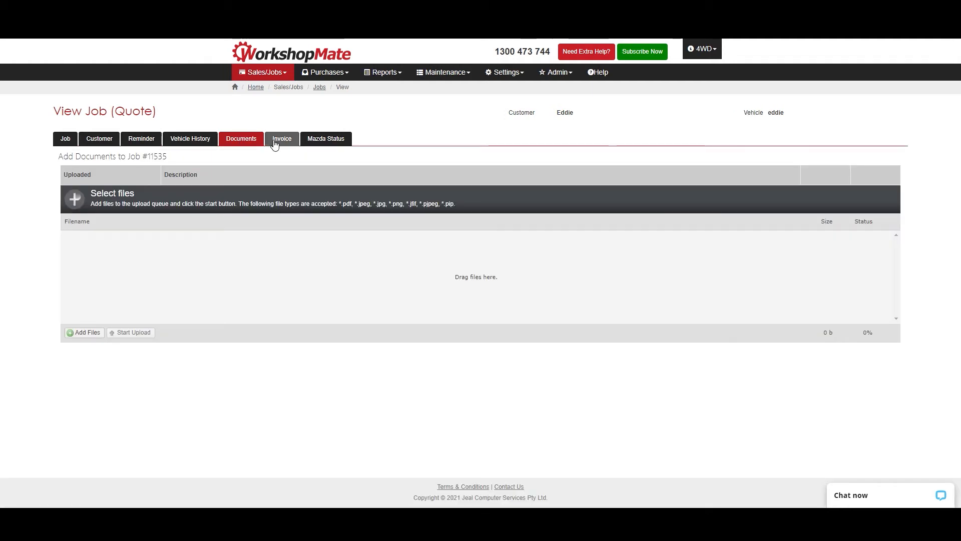
left_click(283, 138)
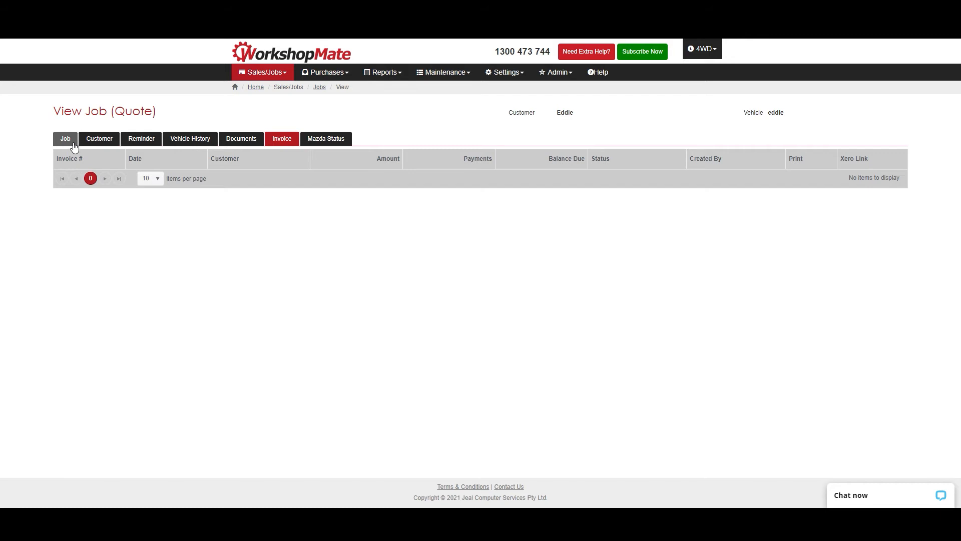
left_click(65, 138)
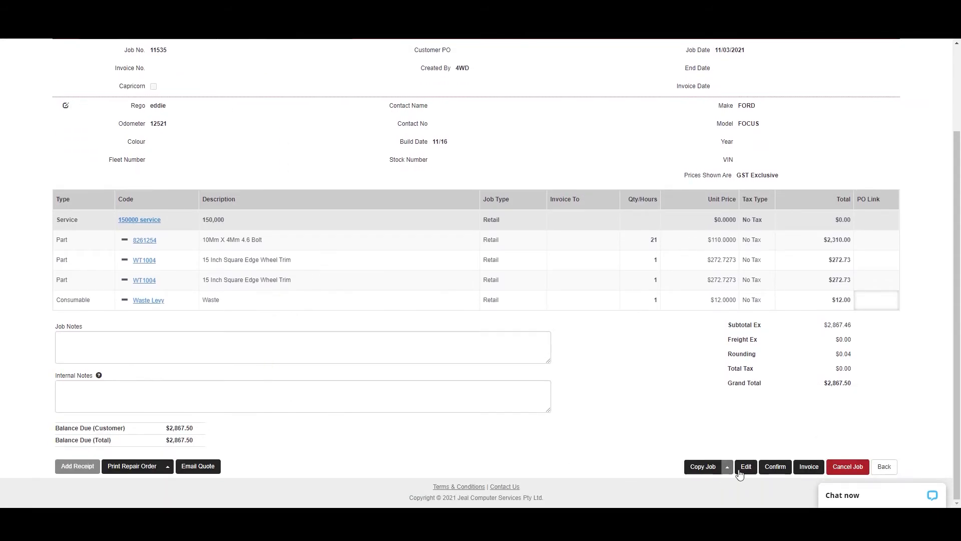
Invoice the quote as invoice 10874 for $2,867.50 and view the Notify Customer options
left_click(809, 466)
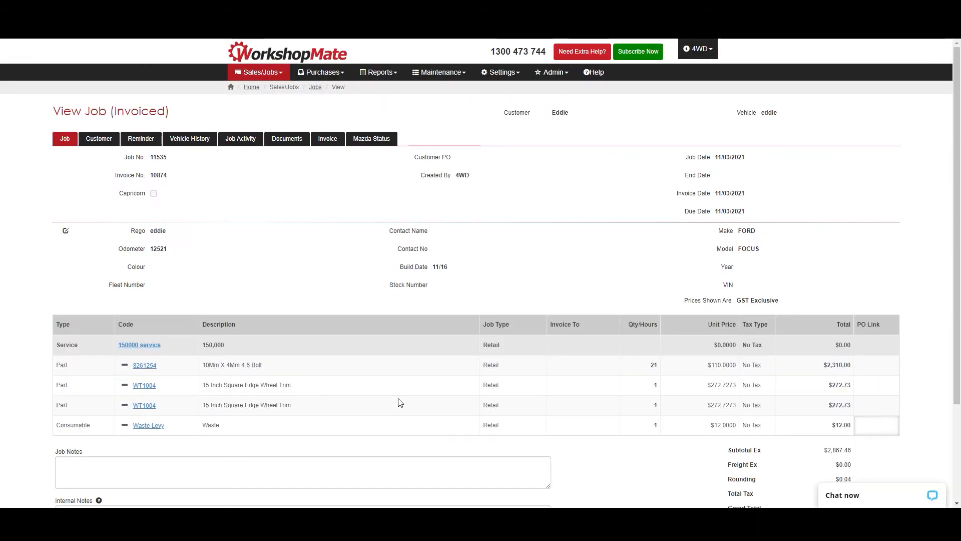
scroll("down", 3)
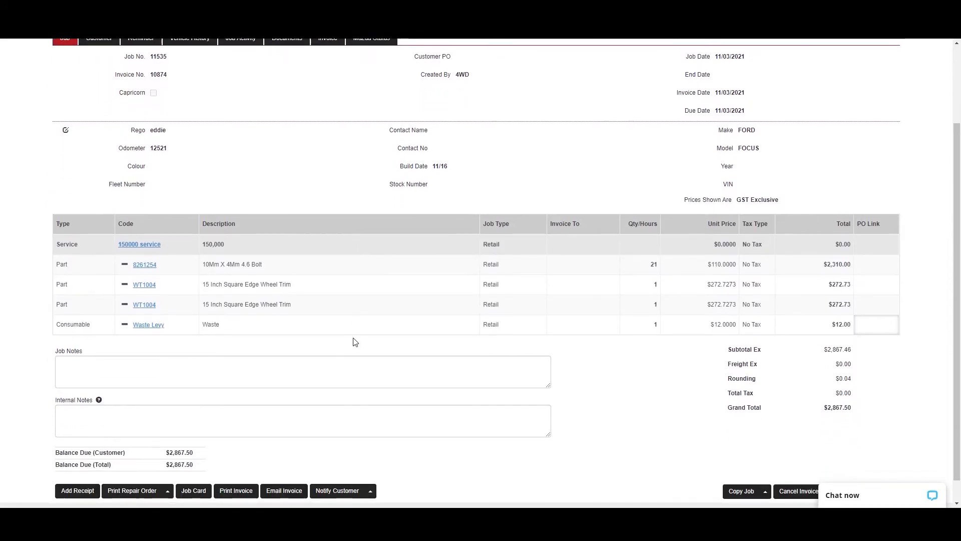
scroll("down", 3)
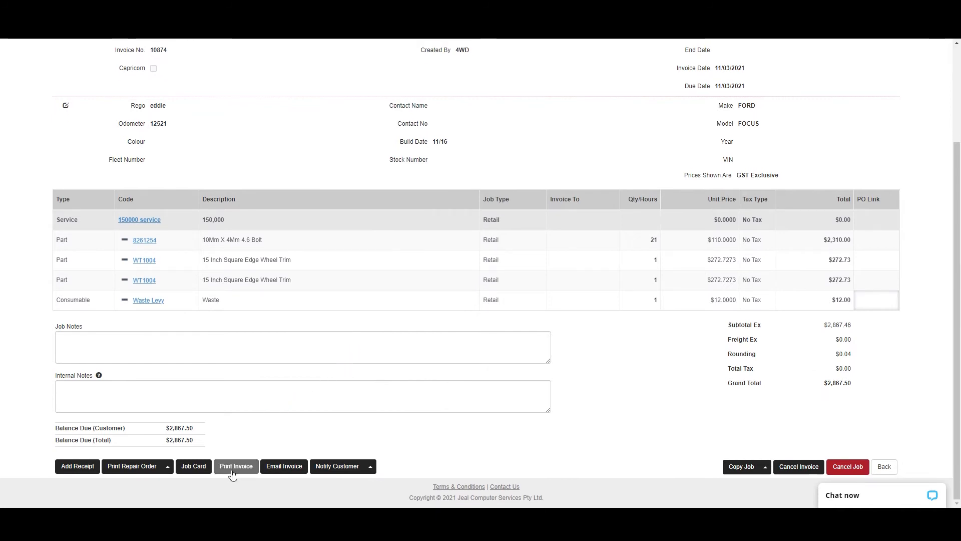
mouse_move(283, 466)
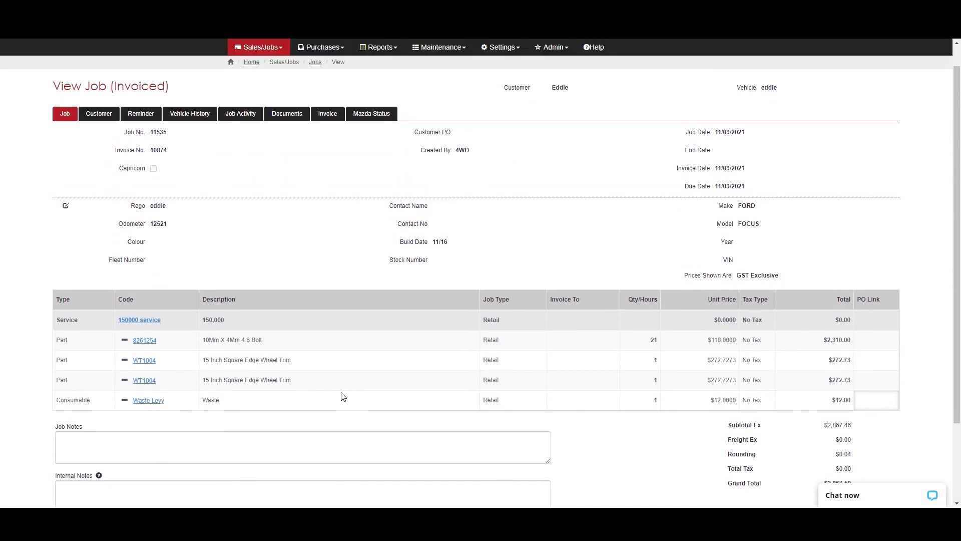
scroll("down", 3)
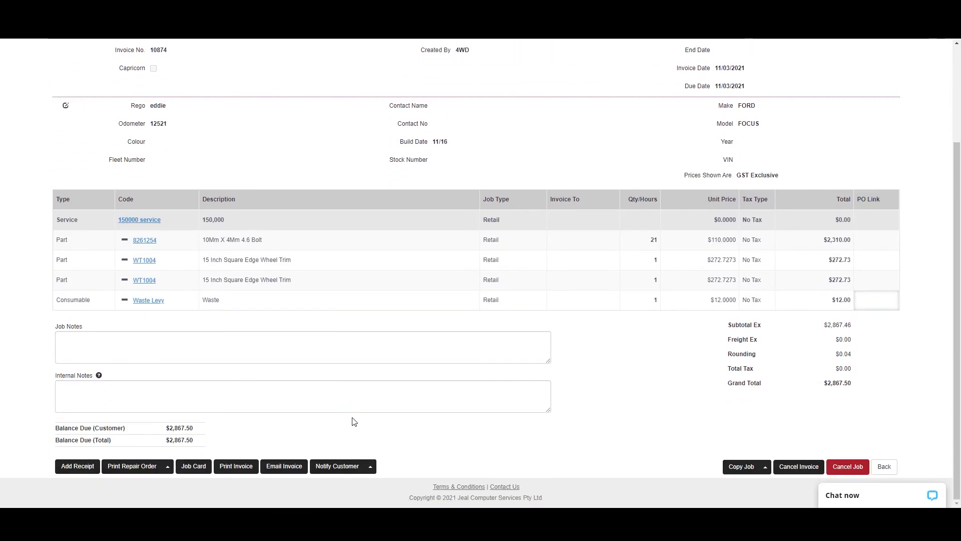
left_click(370, 467)
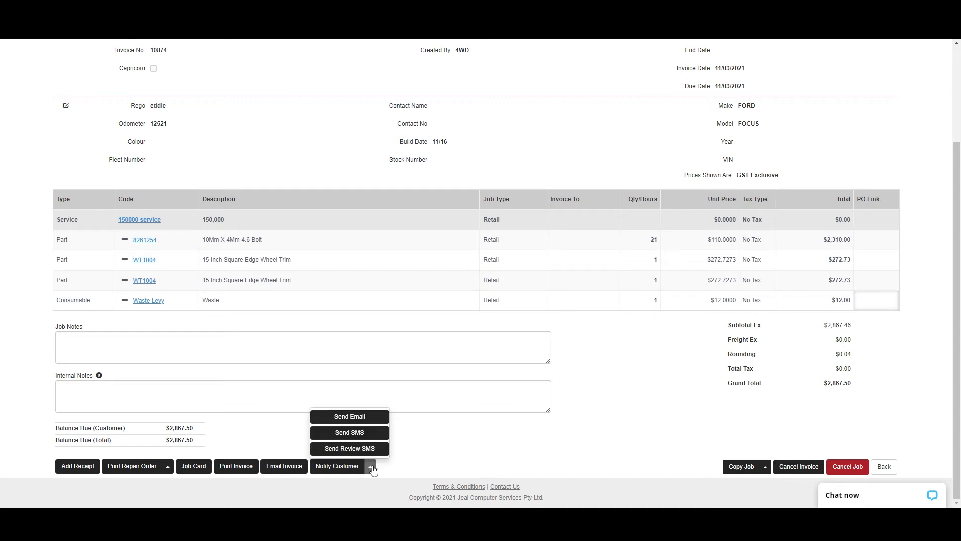
mouse_move(372, 465)
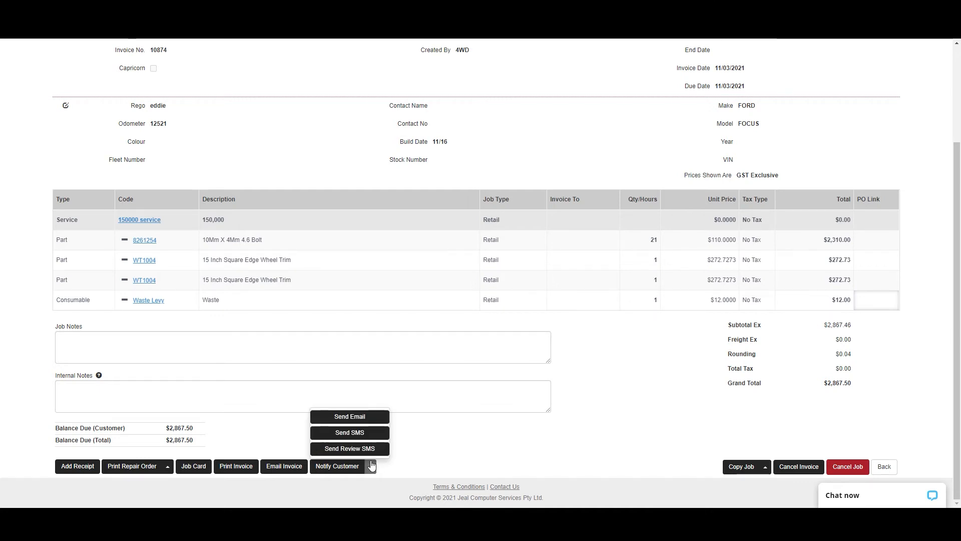
mouse_move(348, 416)
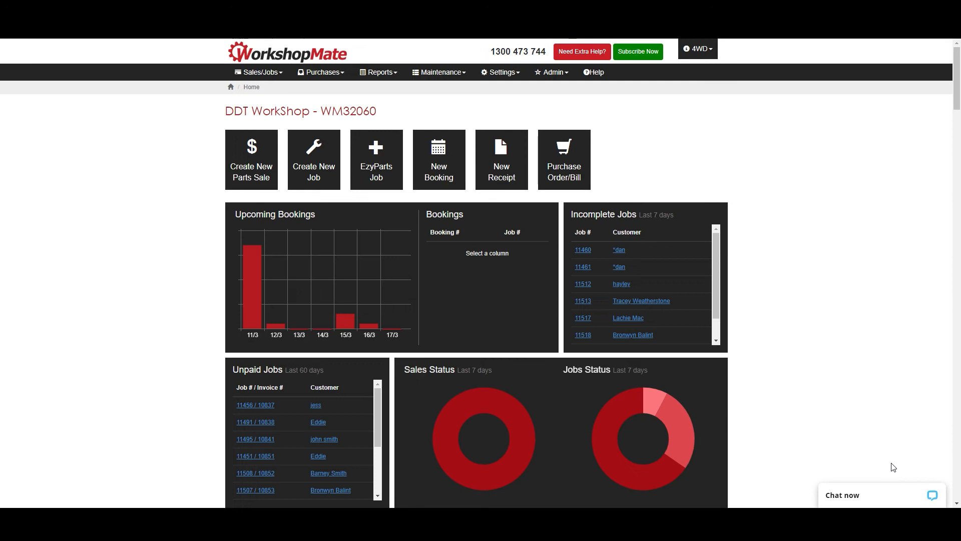
mouse_move(689, 174)
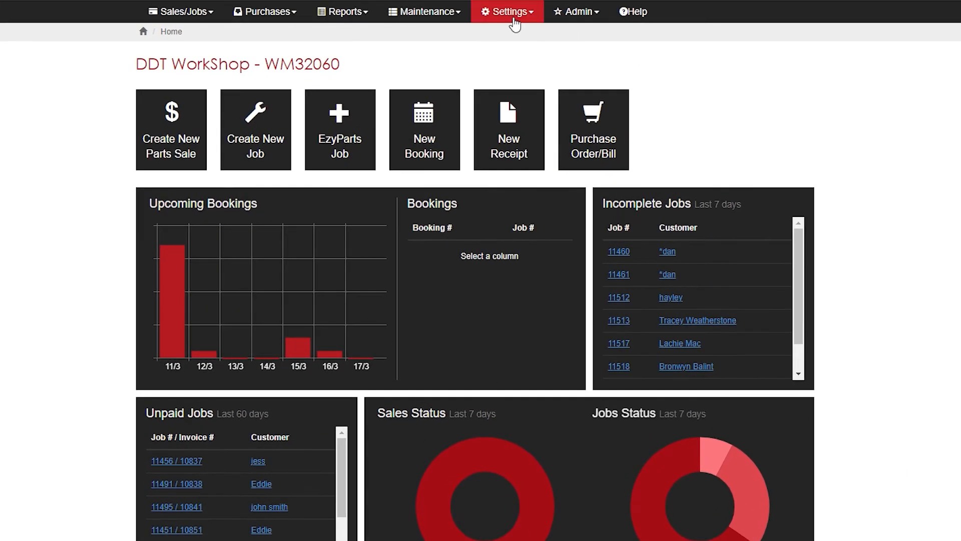
Show the Settings menu with company, integration, email and reminder options
left_click(507, 11)
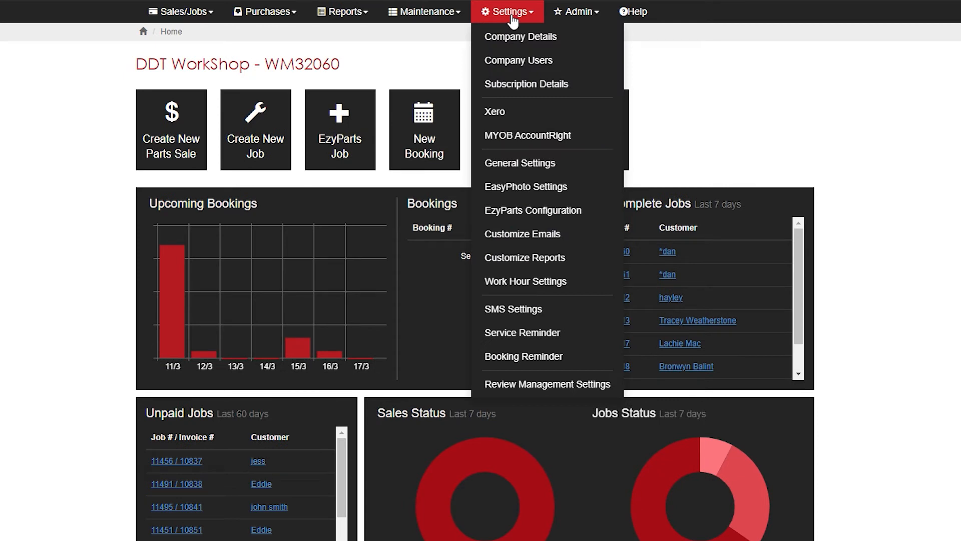
mouse_move(546, 135)
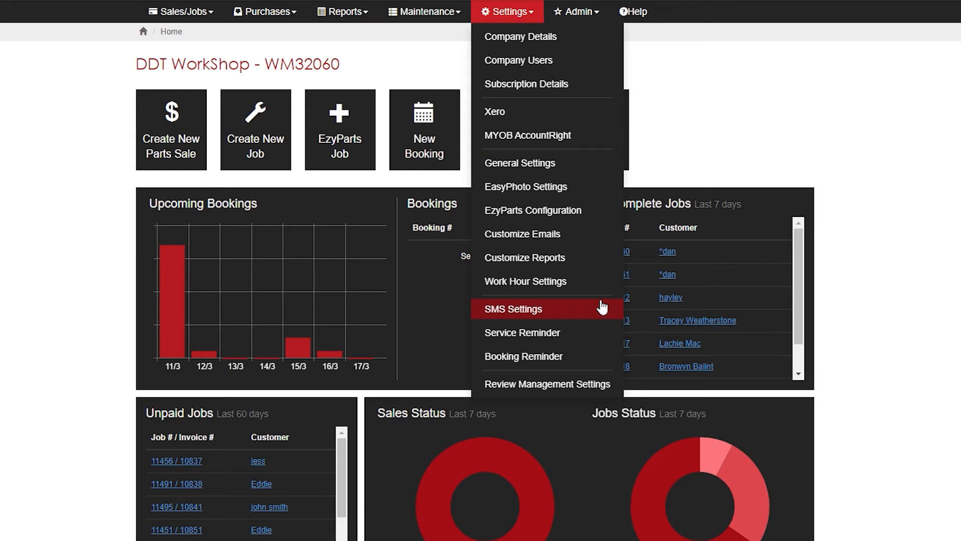
mouse_move(597, 333)
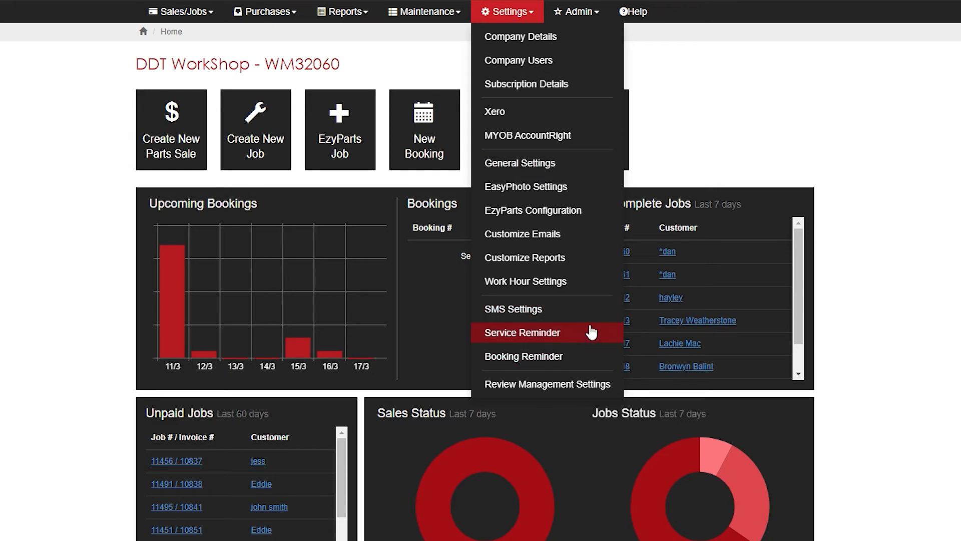
mouse_move(581, 349)
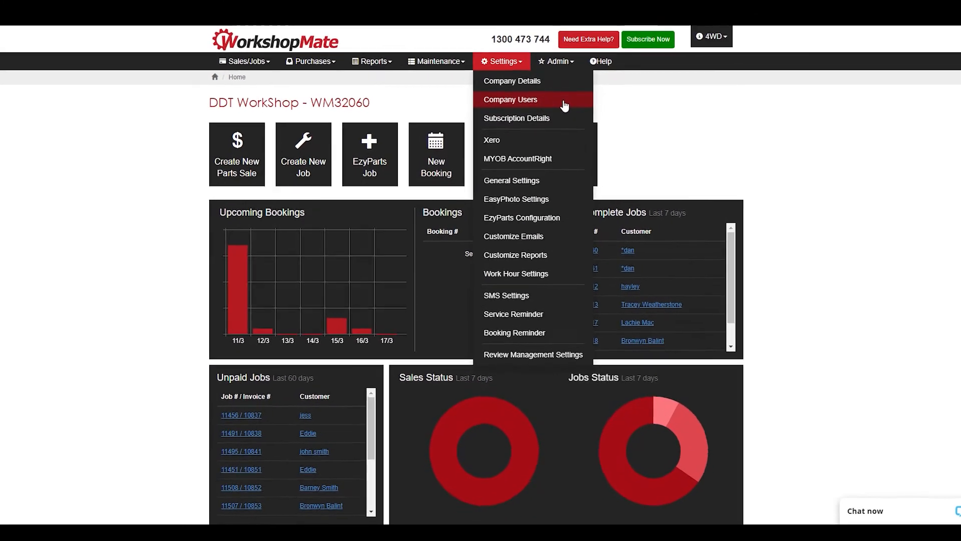
On the Create User form under company users, tick the Accountant role
left_click(510, 99)
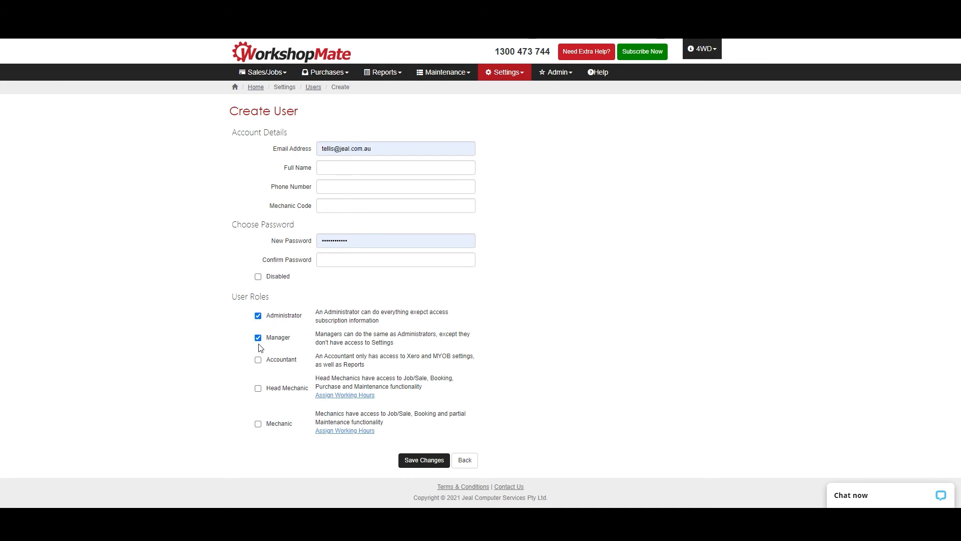
left_click(259, 359)
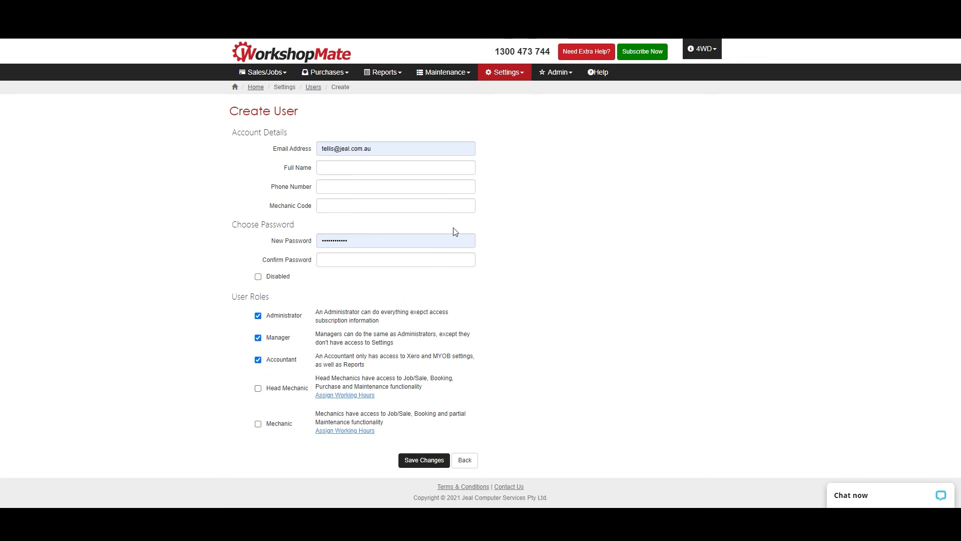
mouse_move(493, 172)
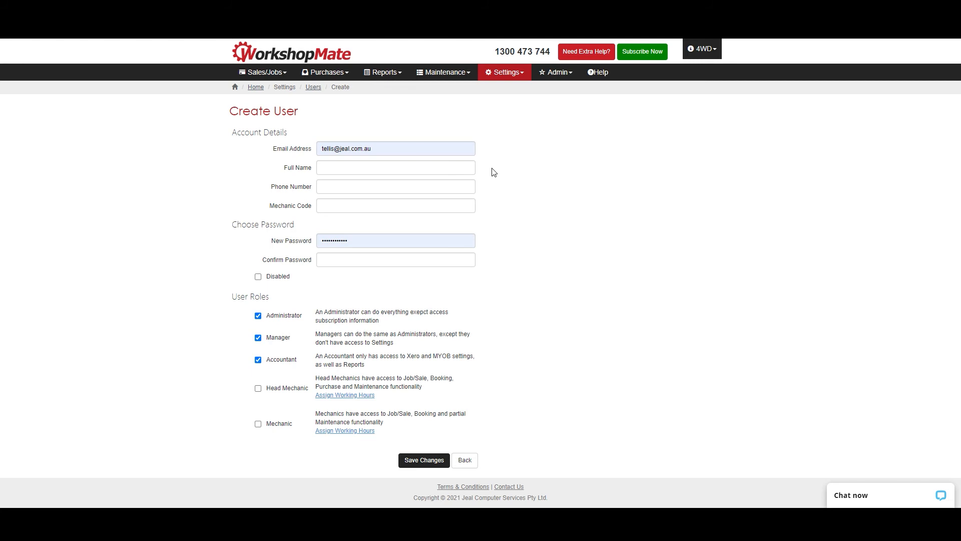
mouse_move(500, 151)
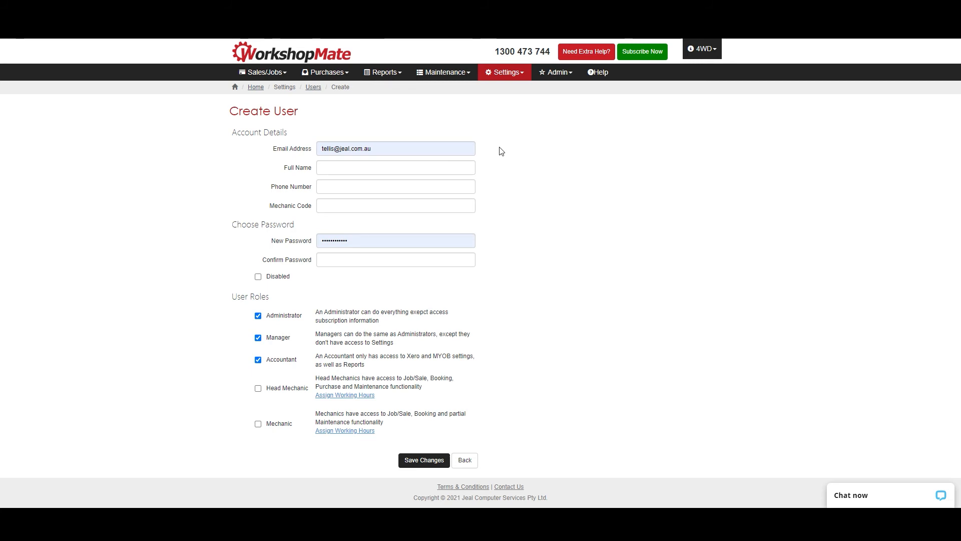
left_click(503, 72)
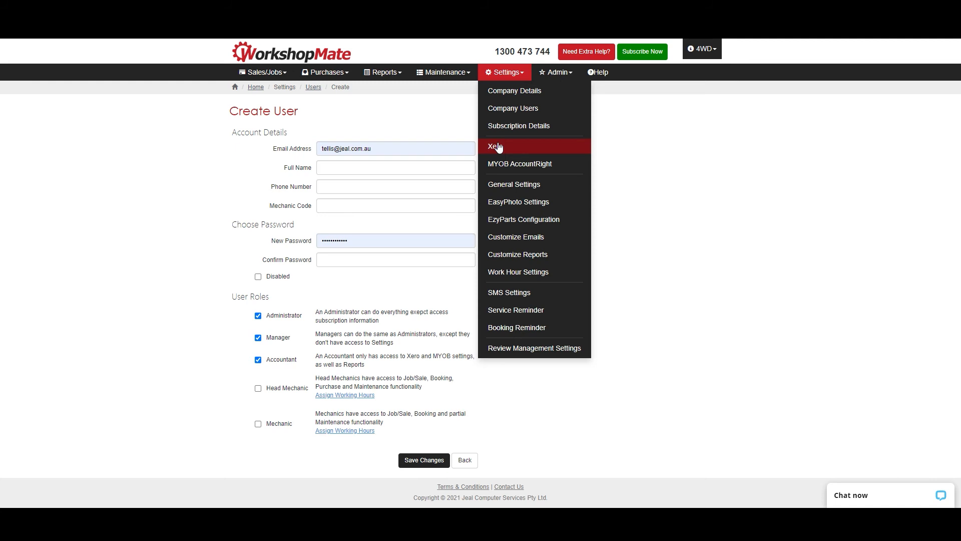
mouse_move(497, 152)
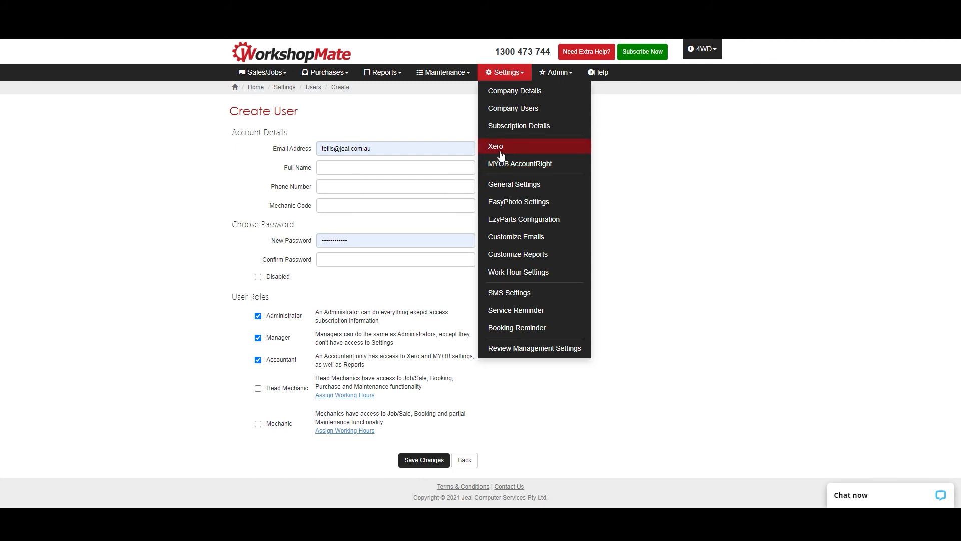
mouse_move(514, 292)
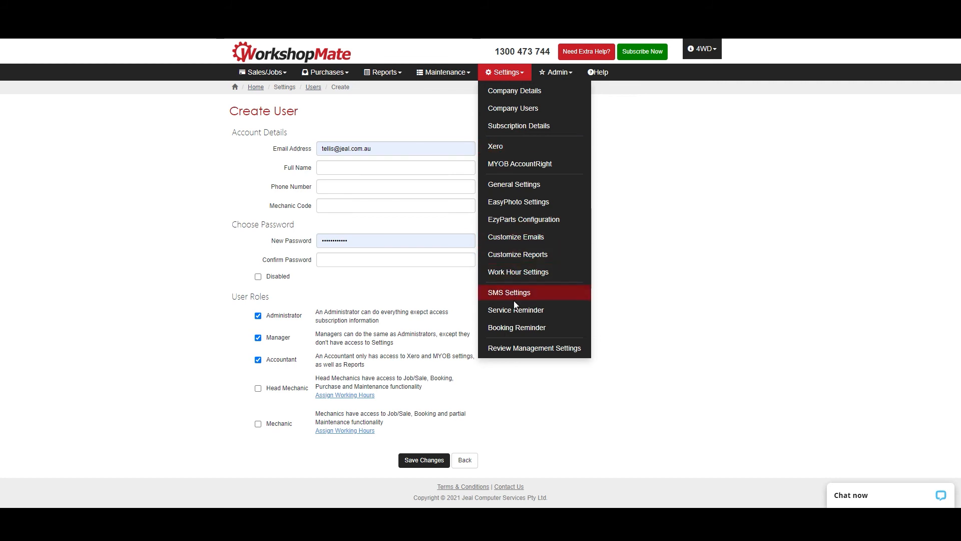
Go to Service Reminder Settings and review the Post Letter Template, then close it
left_click(514, 309)
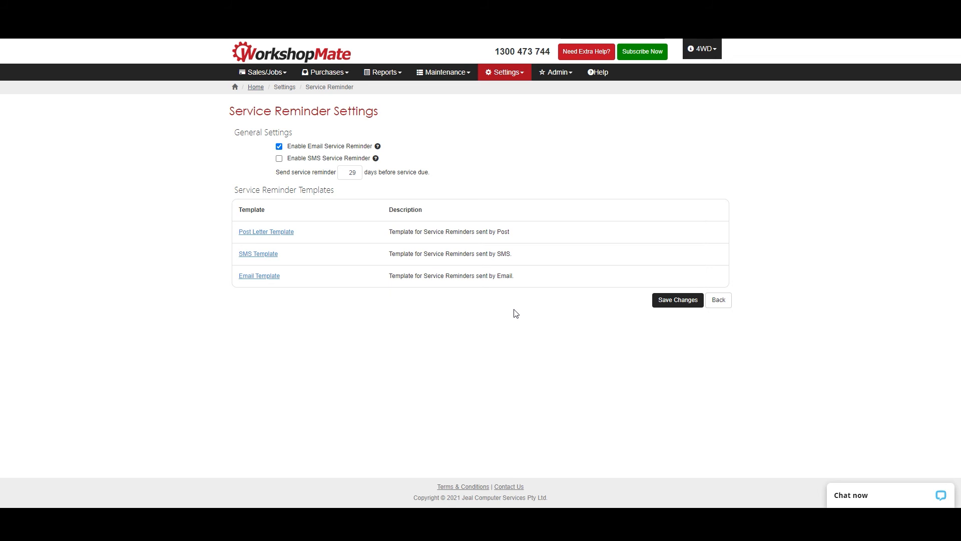
mouse_move(533, 212)
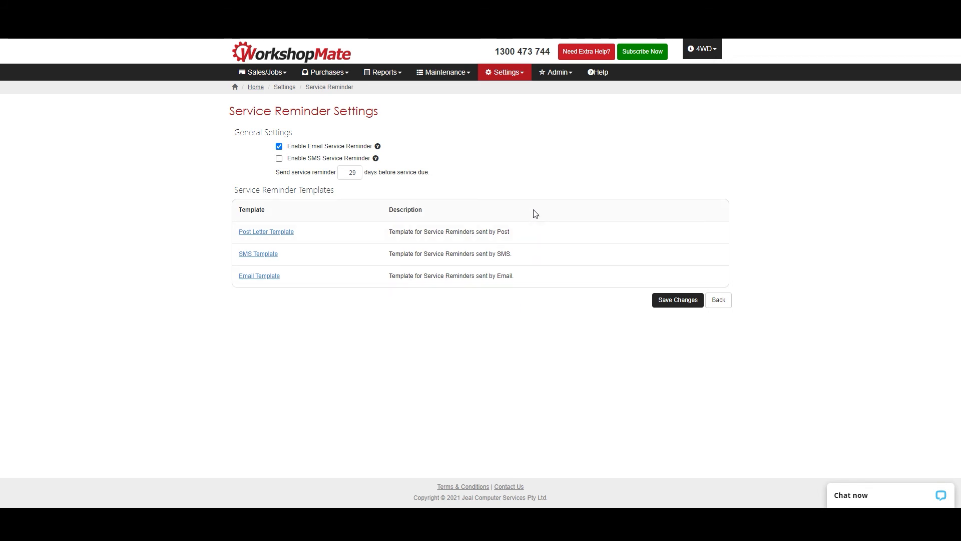
mouse_move(462, 142)
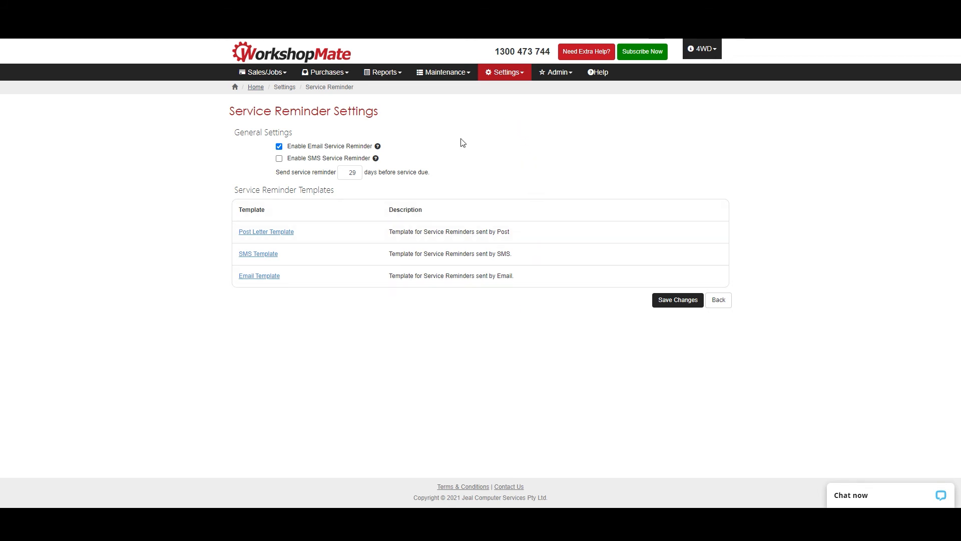
left_click(266, 231)
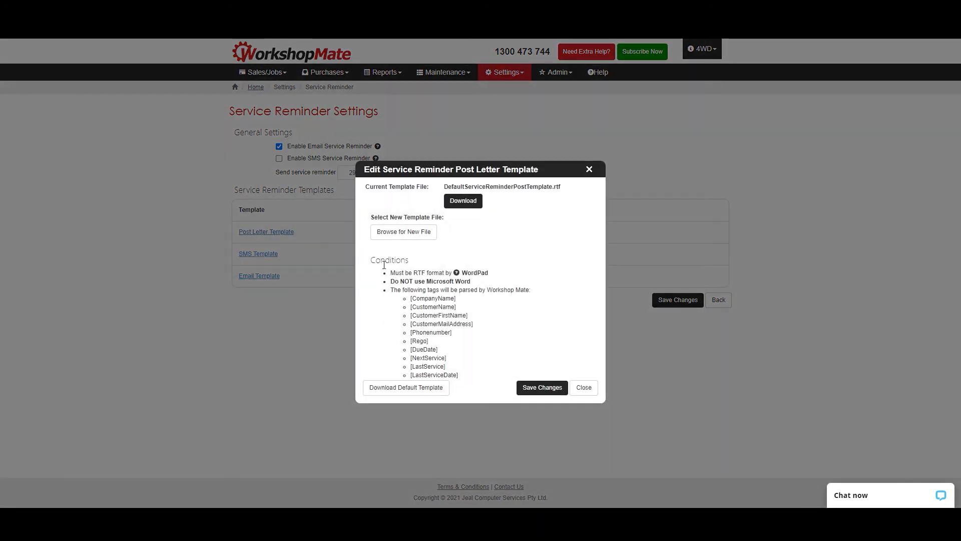
mouse_move(592, 188)
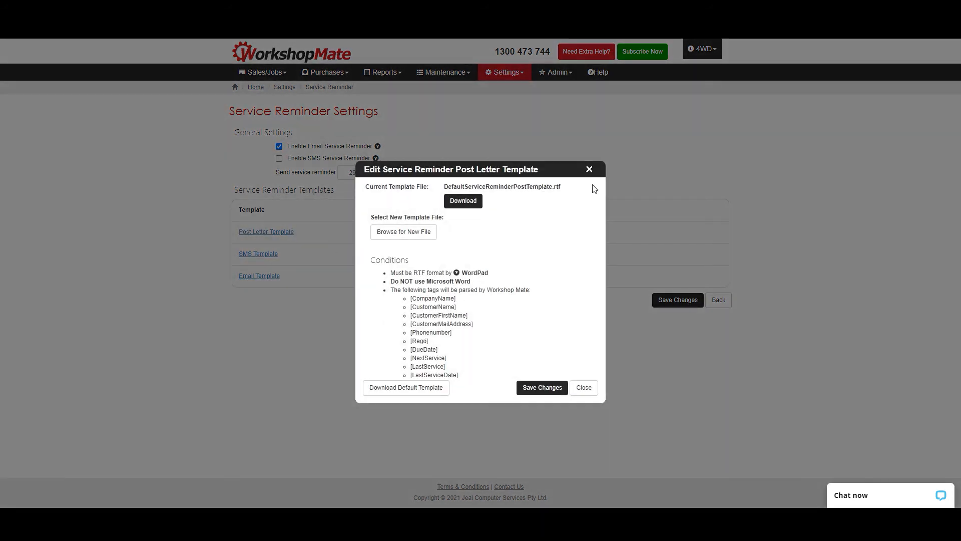
left_click(583, 386)
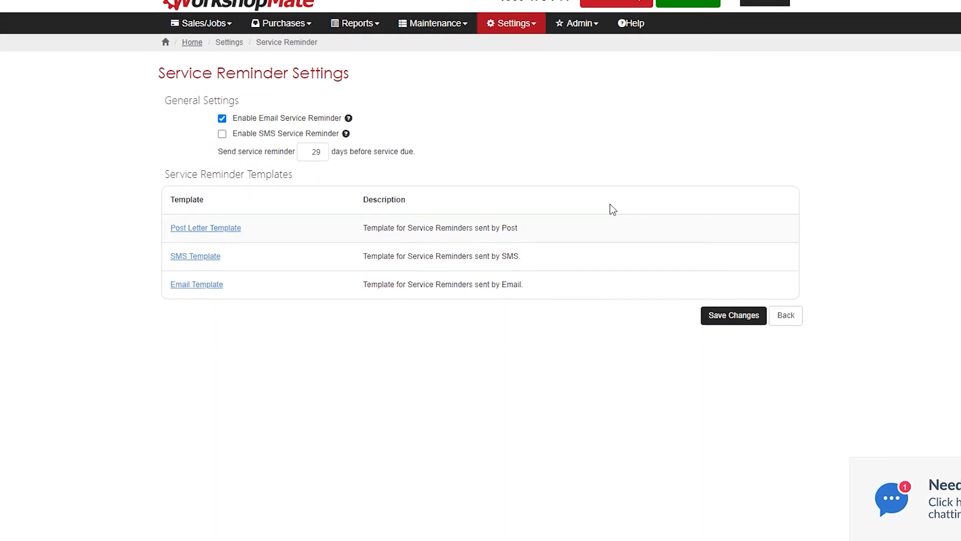
Visit the Customers list, then the Price Levels list with Retail, Trade and other tiers
left_click(430, 23)
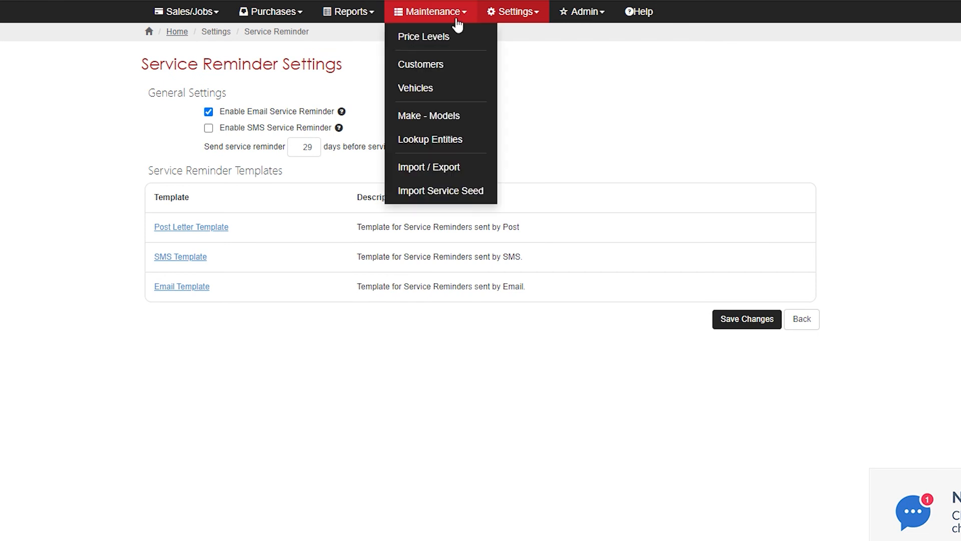
mouse_move(422, 37)
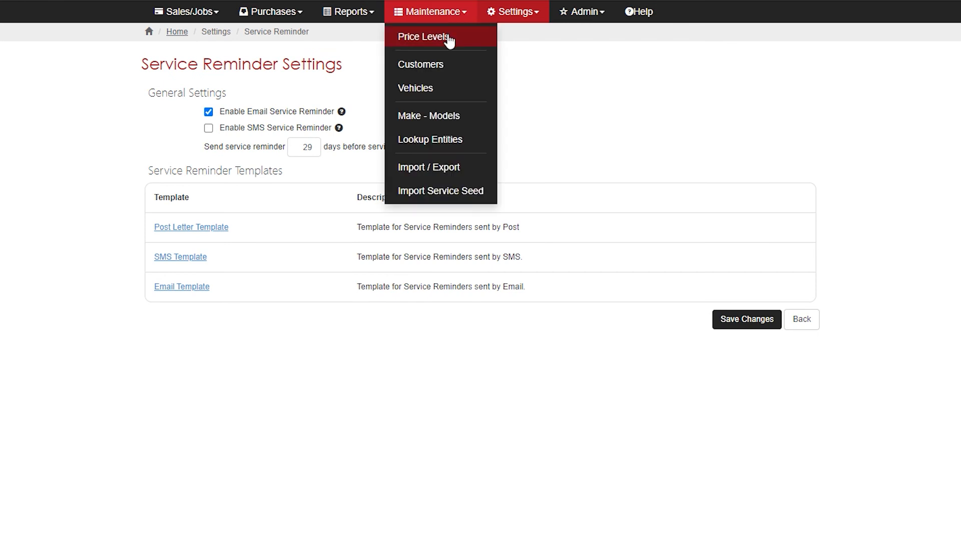
mouse_move(429, 88)
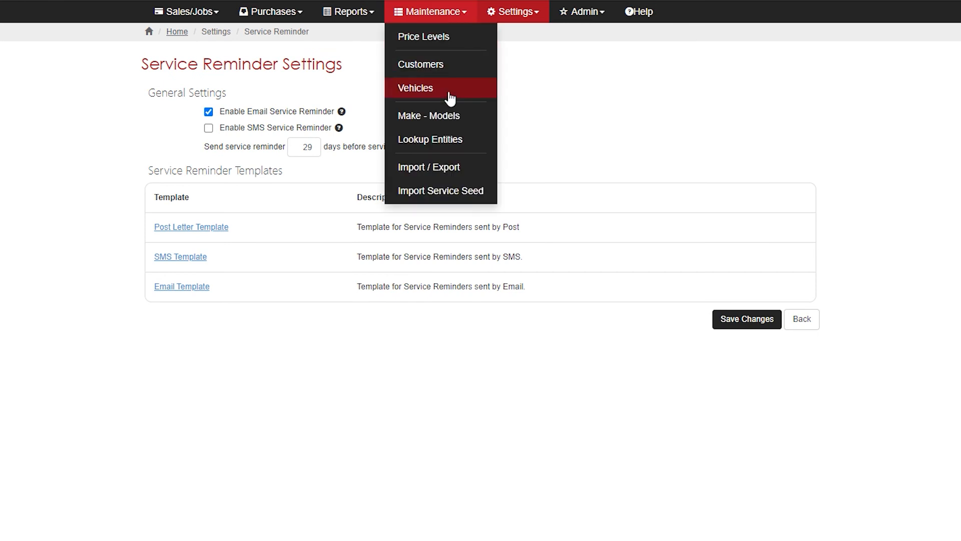
mouse_move(430, 140)
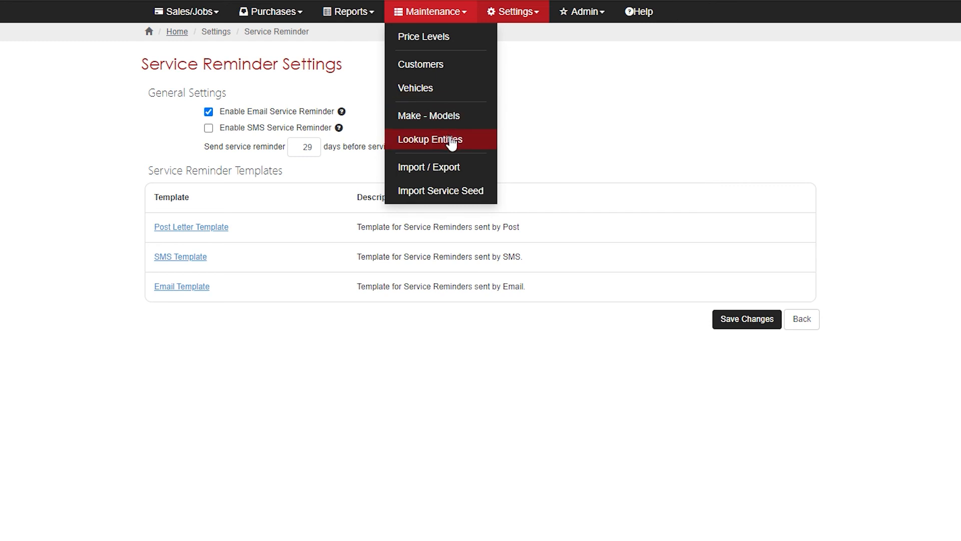
mouse_move(446, 144)
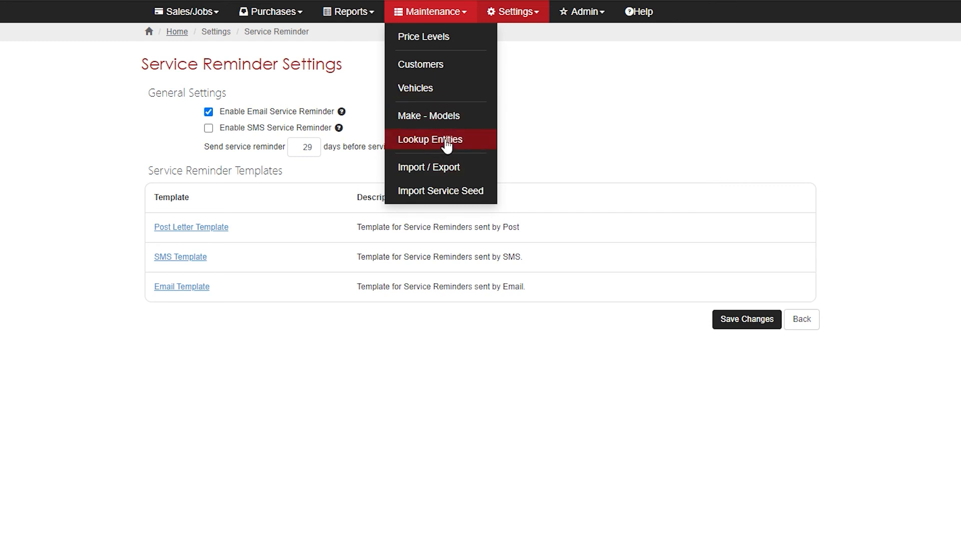
mouse_move(422, 64)
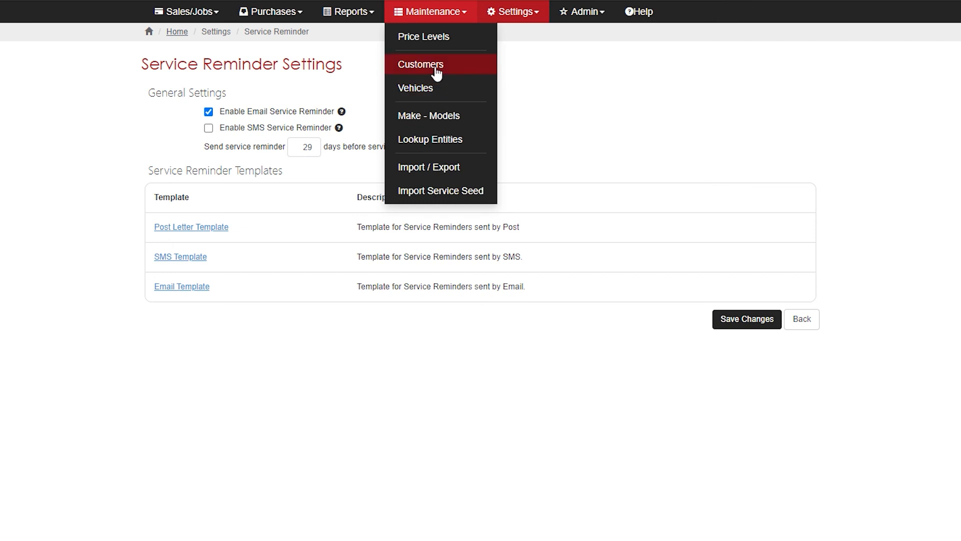
left_click(421, 65)
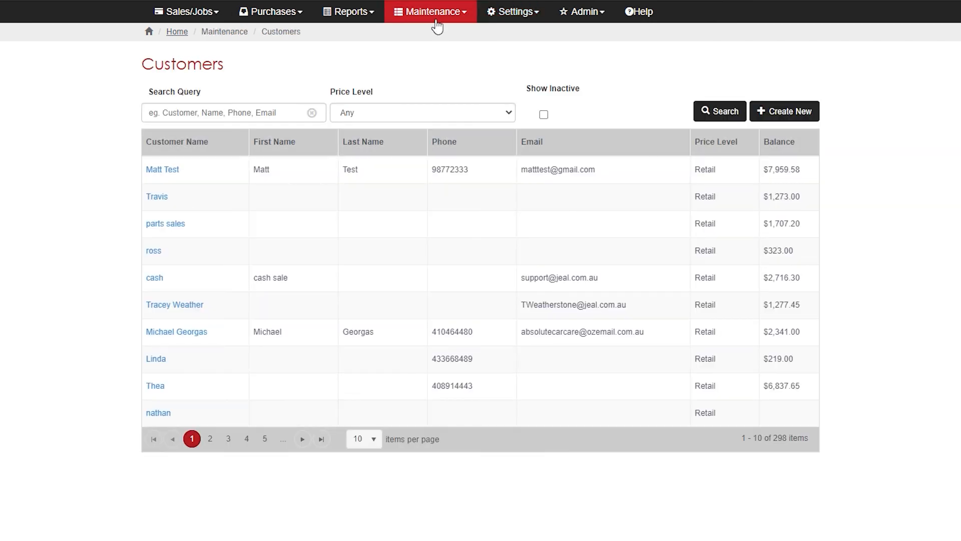
left_click(429, 11)
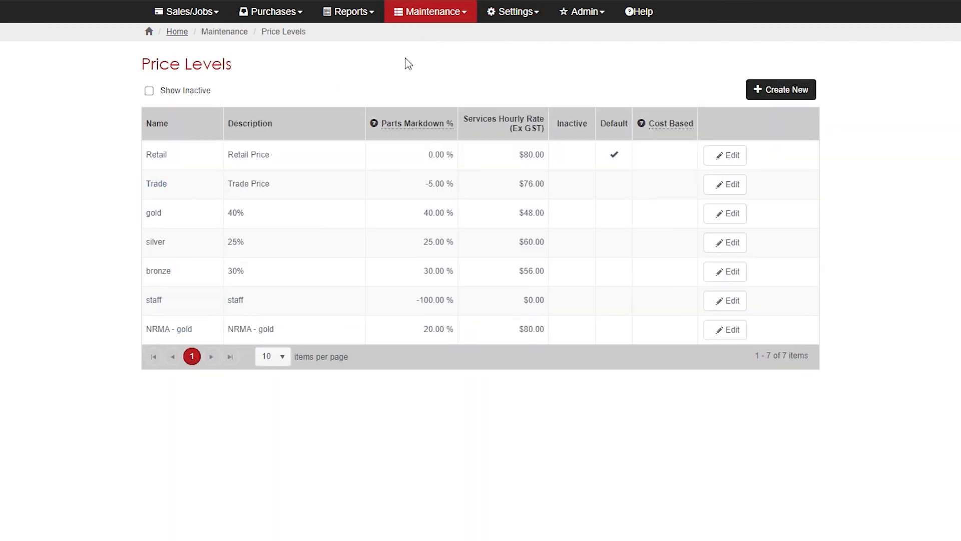
mouse_move(358, 249)
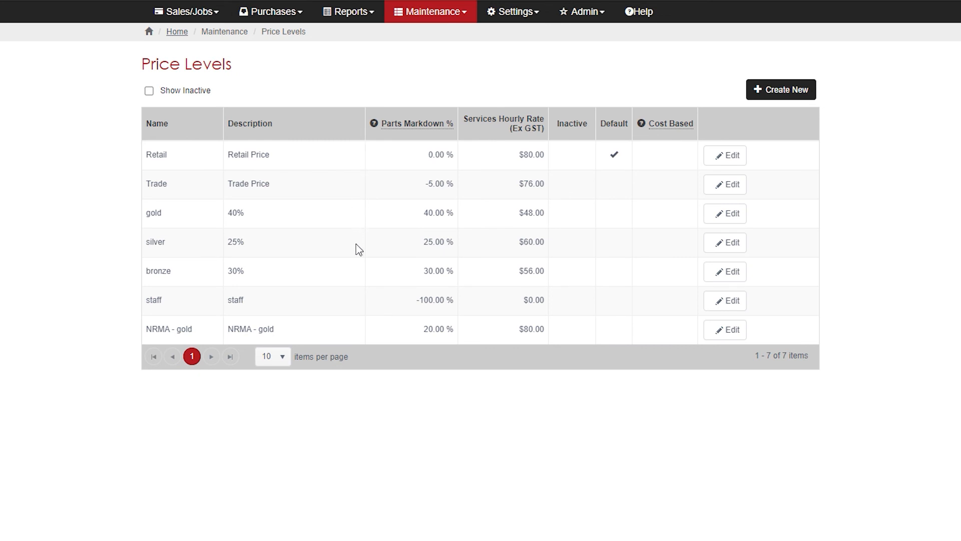
left_click(430, 11)
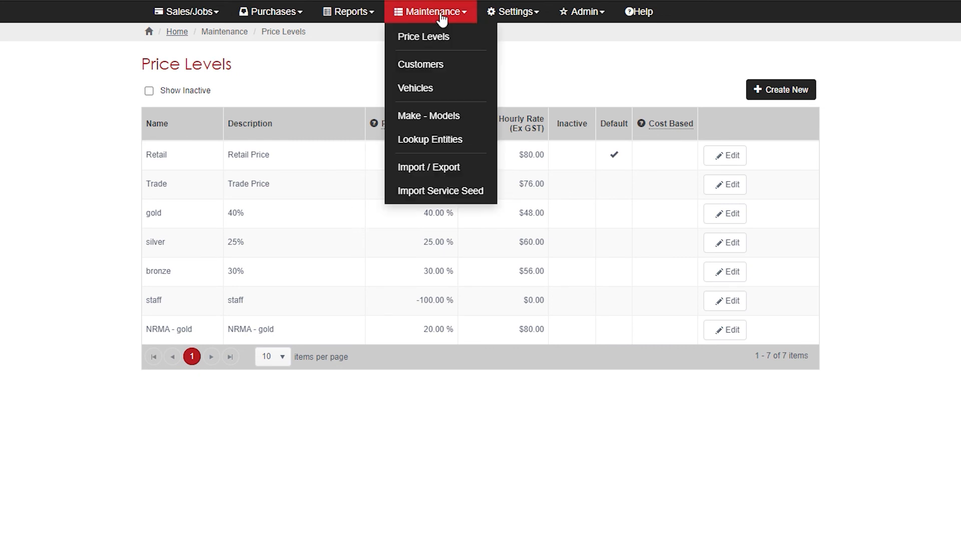
mouse_move(421, 66)
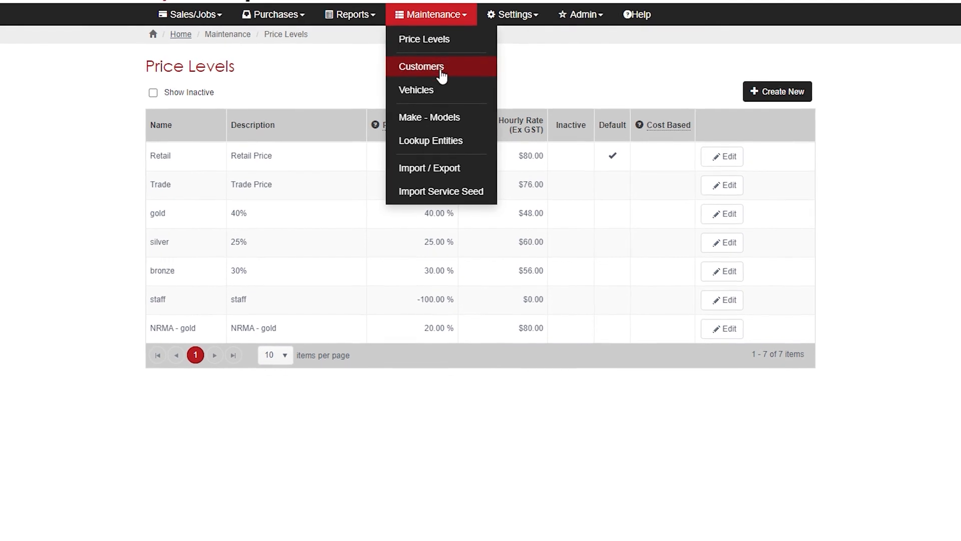